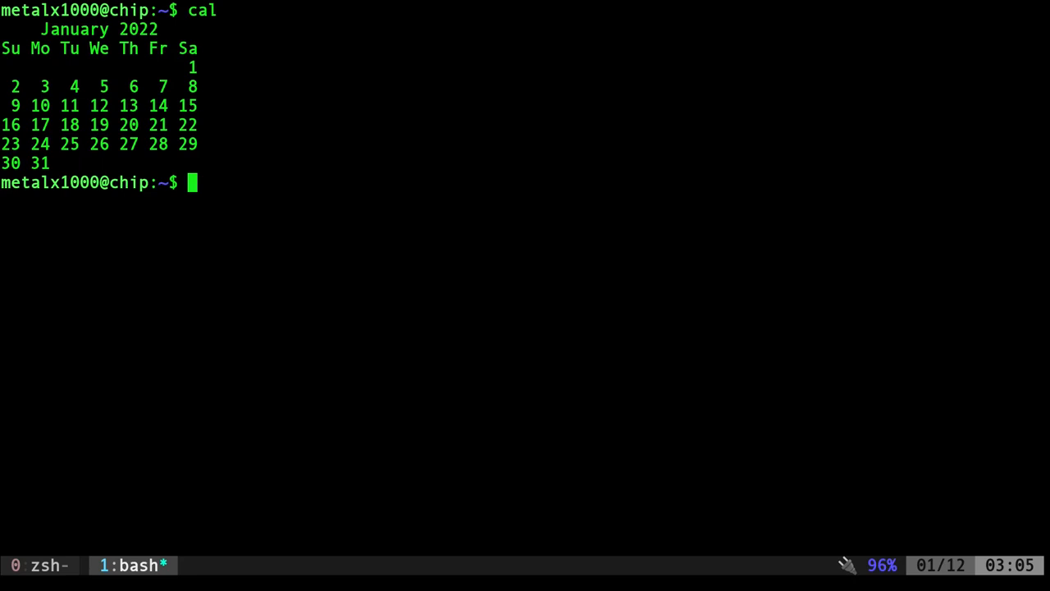
Install the calendar package with sudo apt install, run calendar, and scroll its events
text(calend)
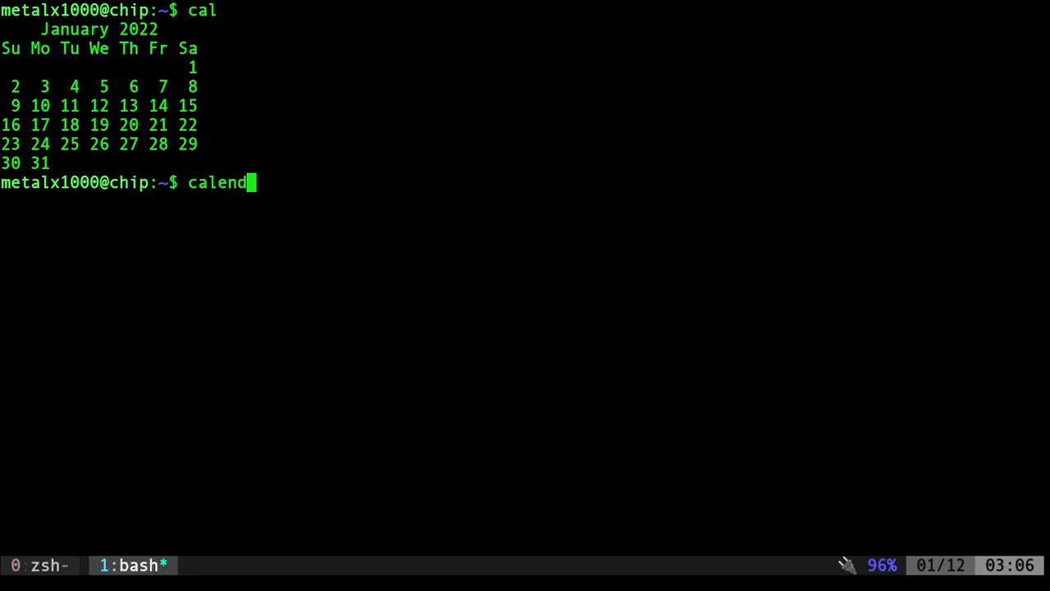
text(ar)
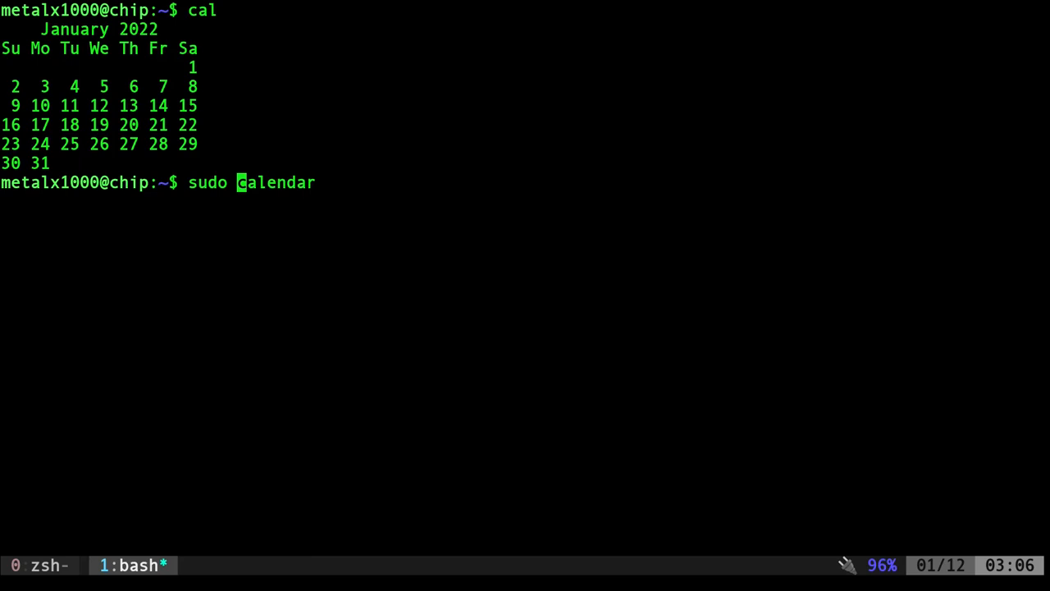
text(apt)
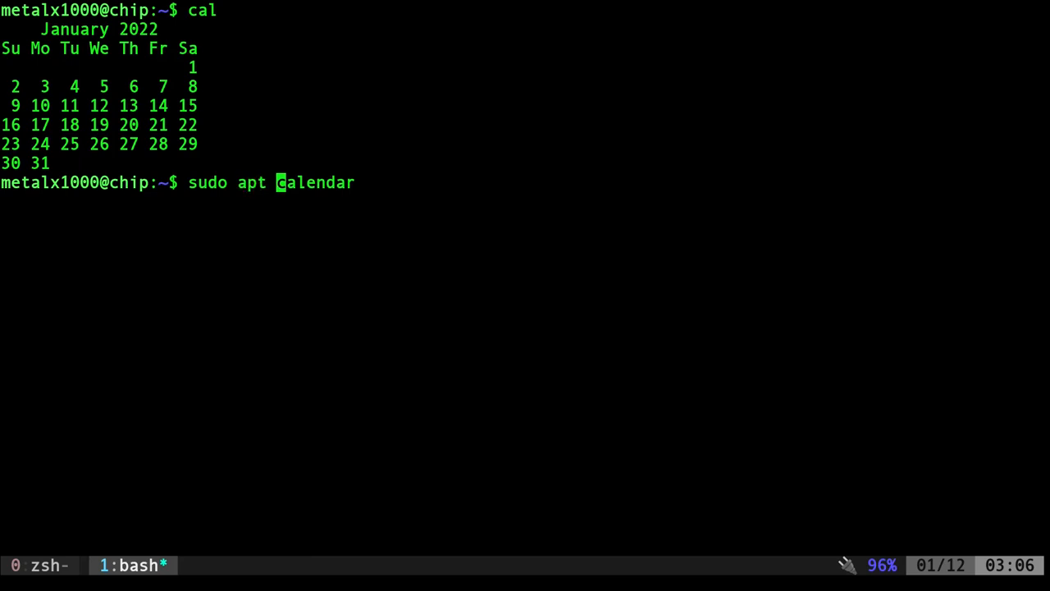
text(install)
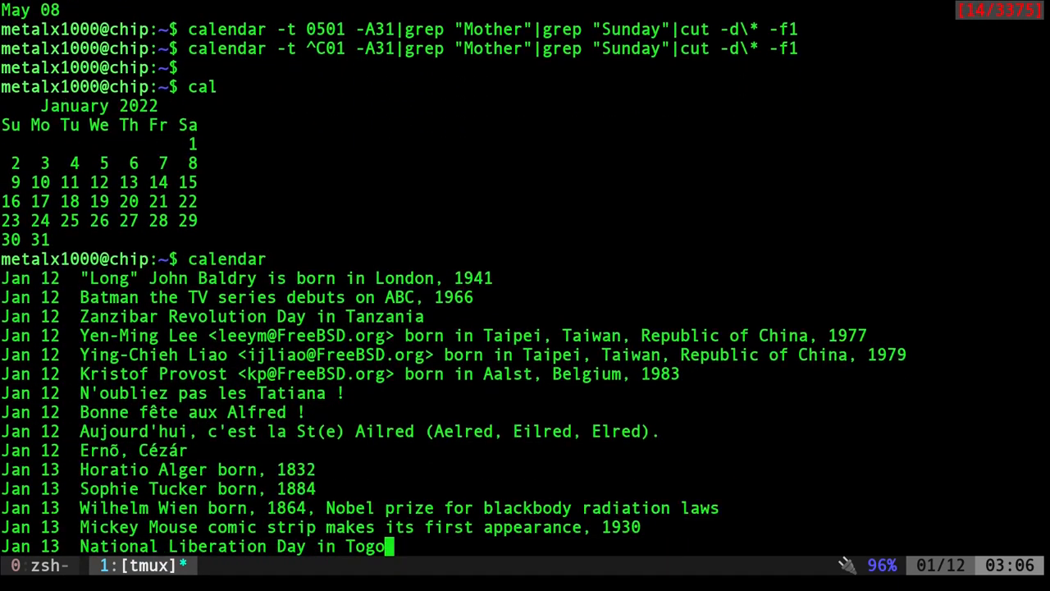
scroll(down, 3)
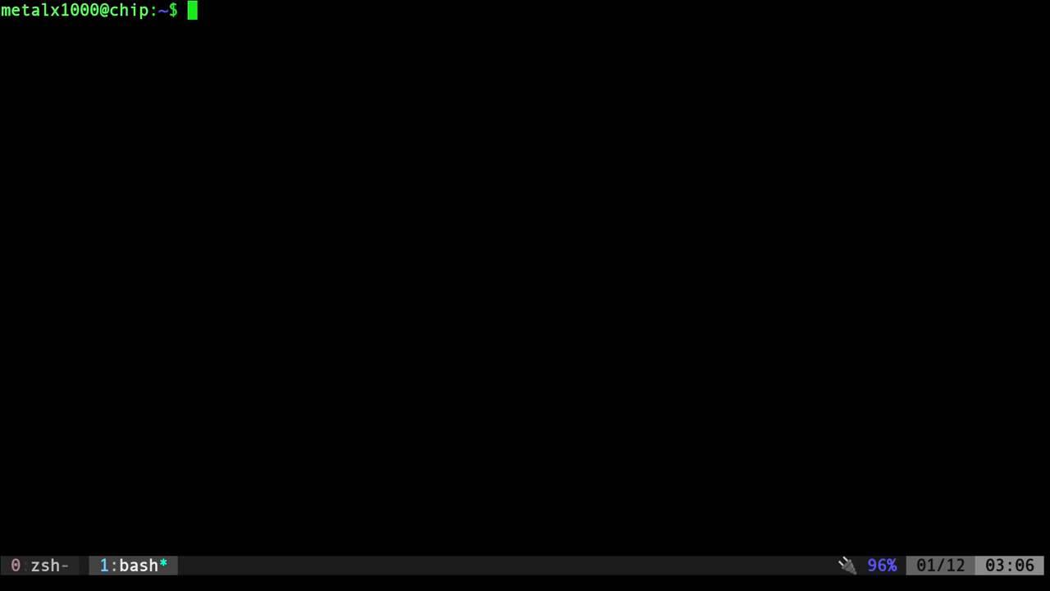
Run calendar -A30 to show the next 30 days of events
text(calendar)
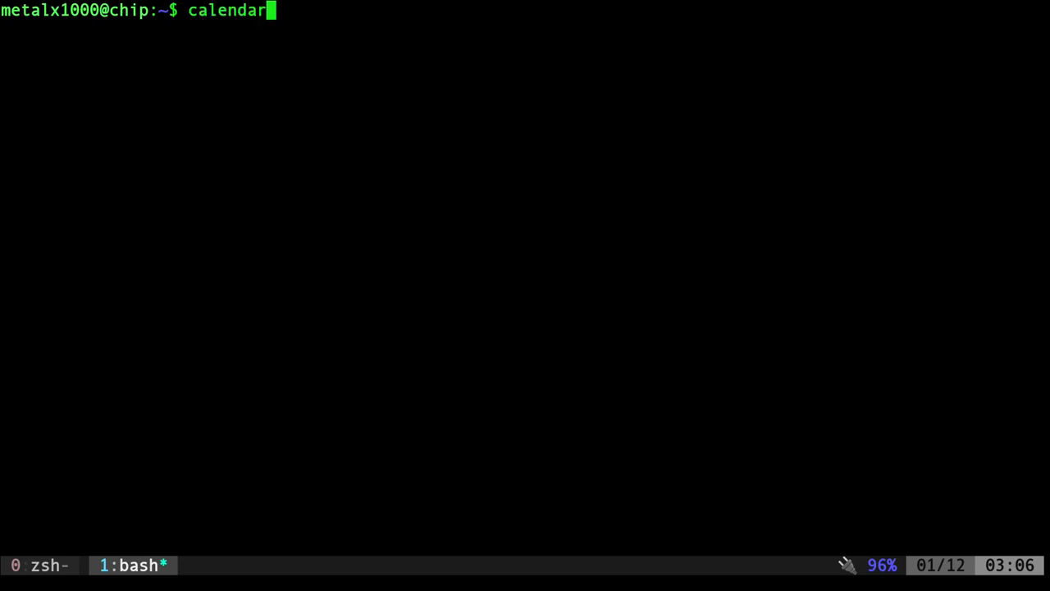
text(-A)
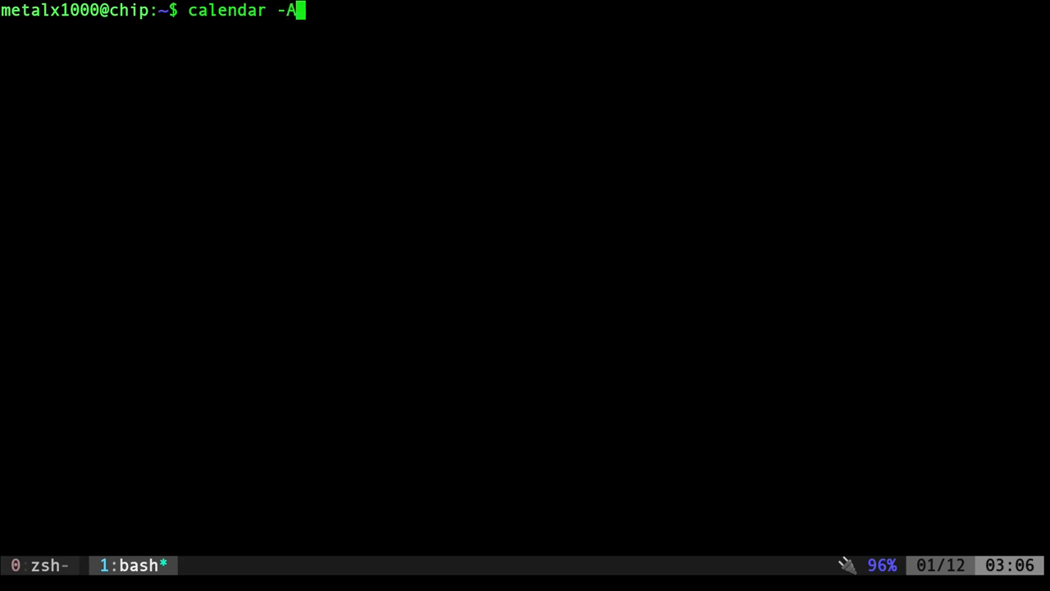
text(30)
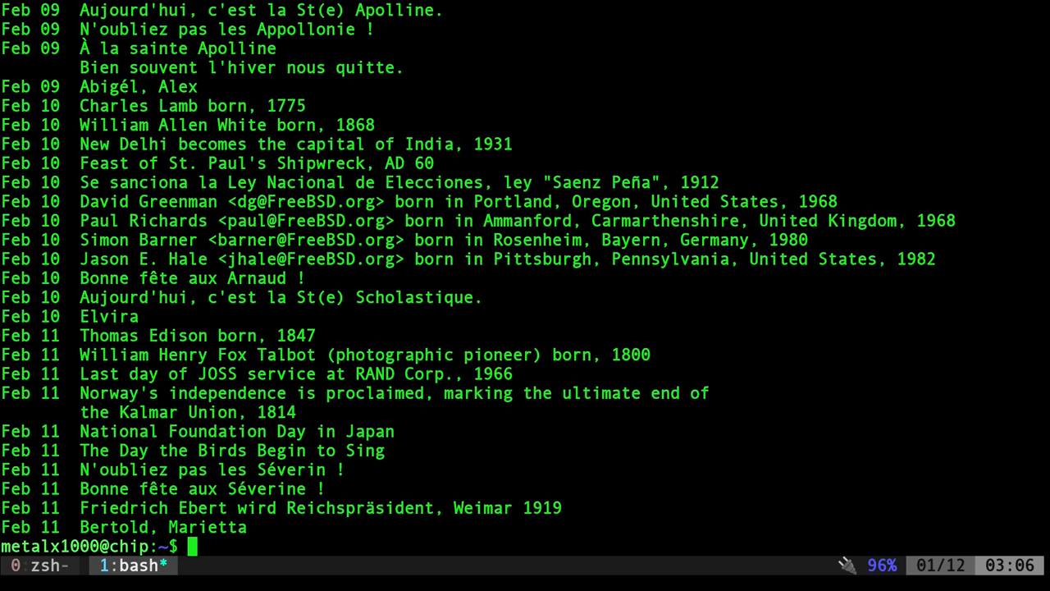
text(calendar -A30)
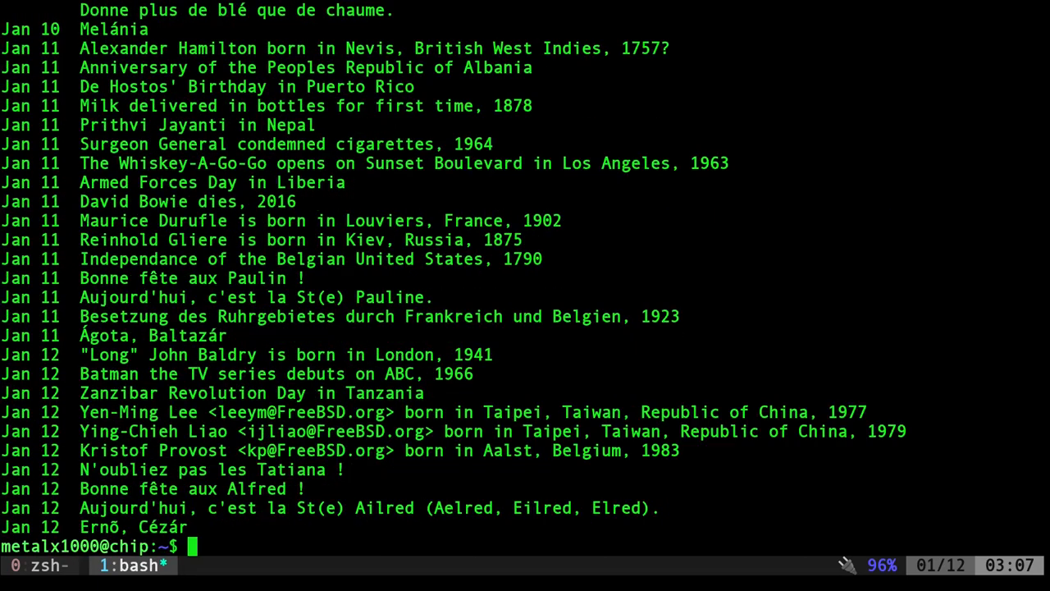
List events for June 1 with calendar -t 0601
text(calendar -)
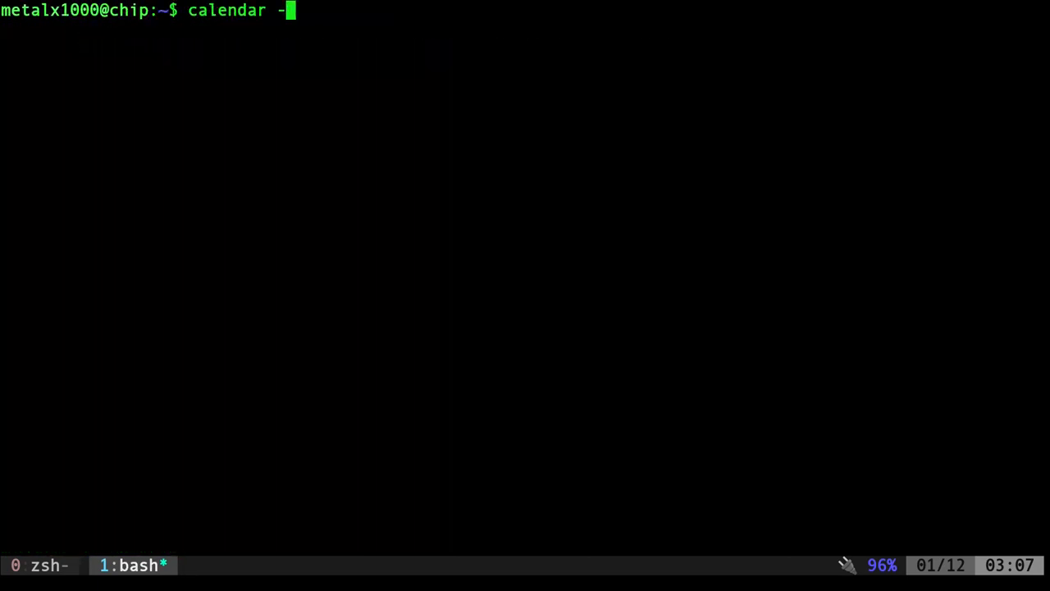
text(t)
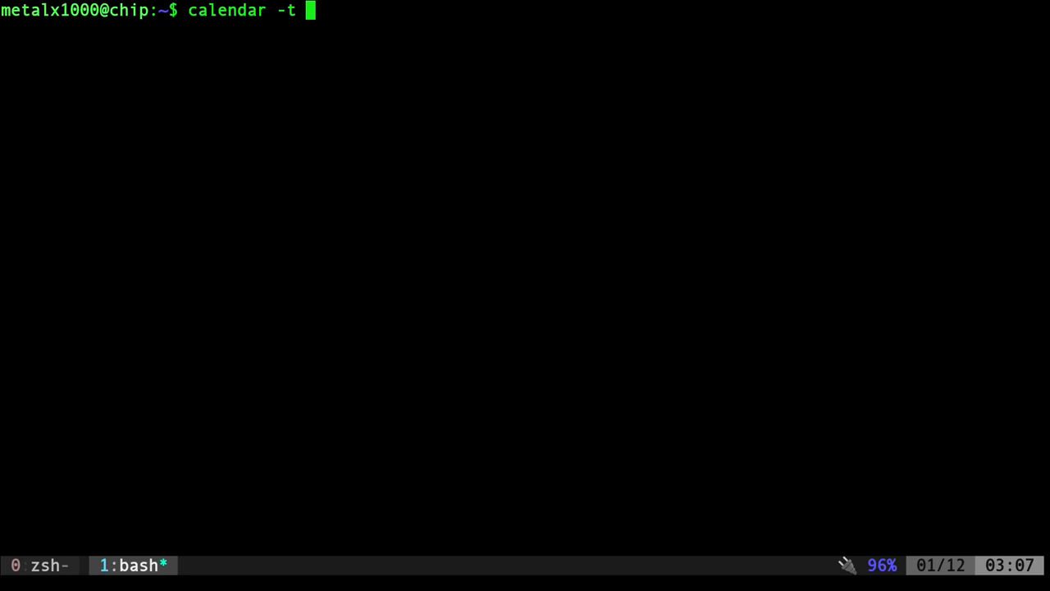
text(06)
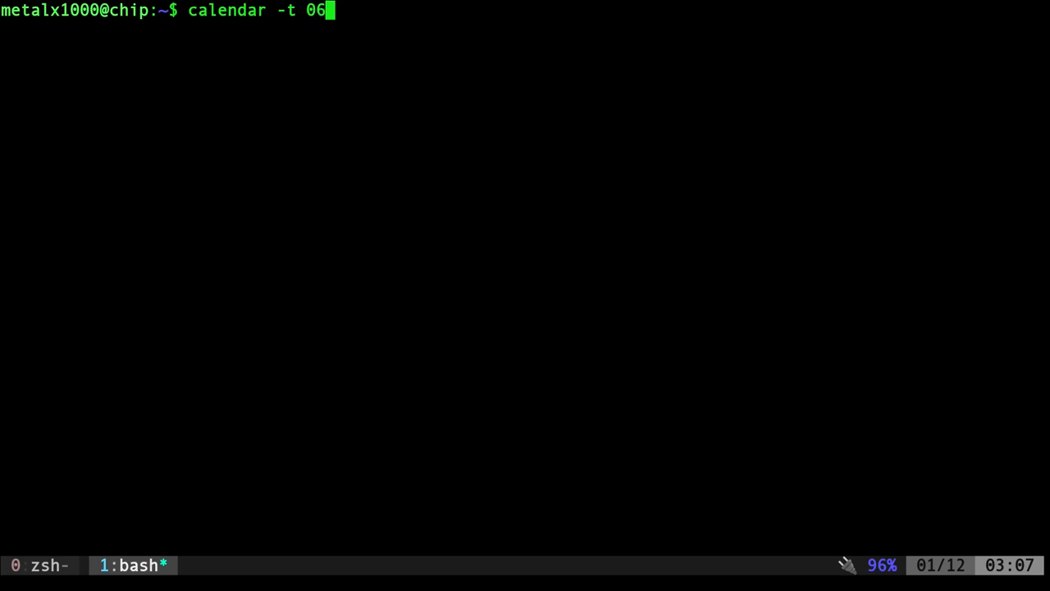
text(1)
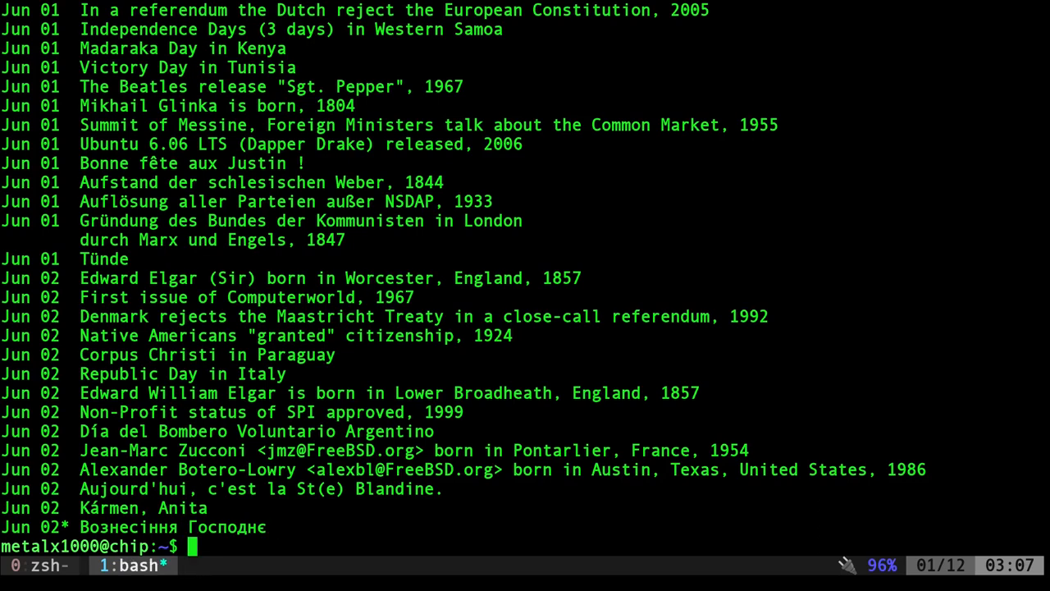
Edit the recalled command to calendar -t 250601 -A31
text(calendar -t 0601)
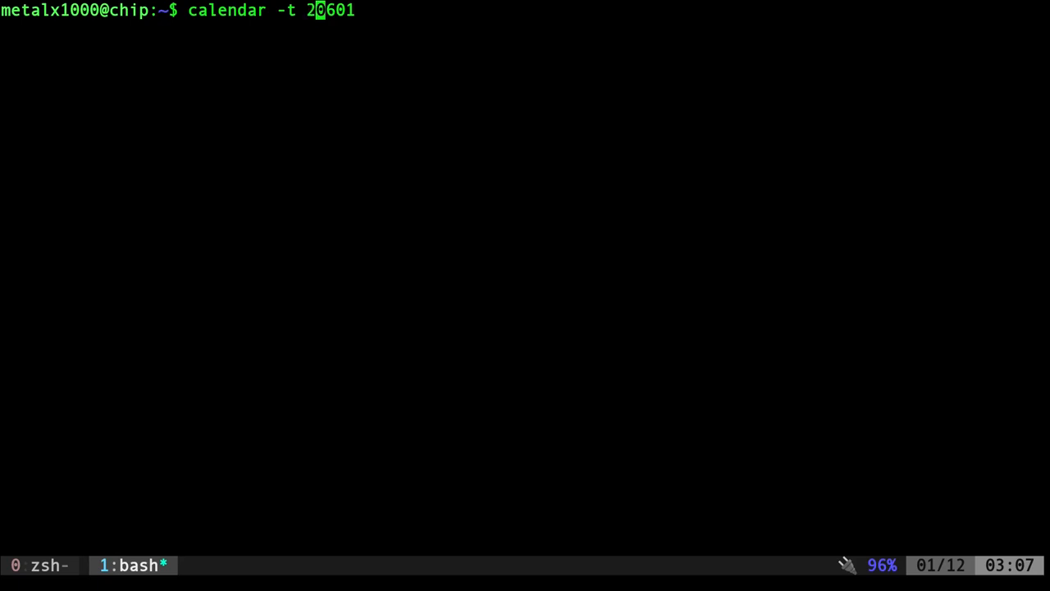
text(5)
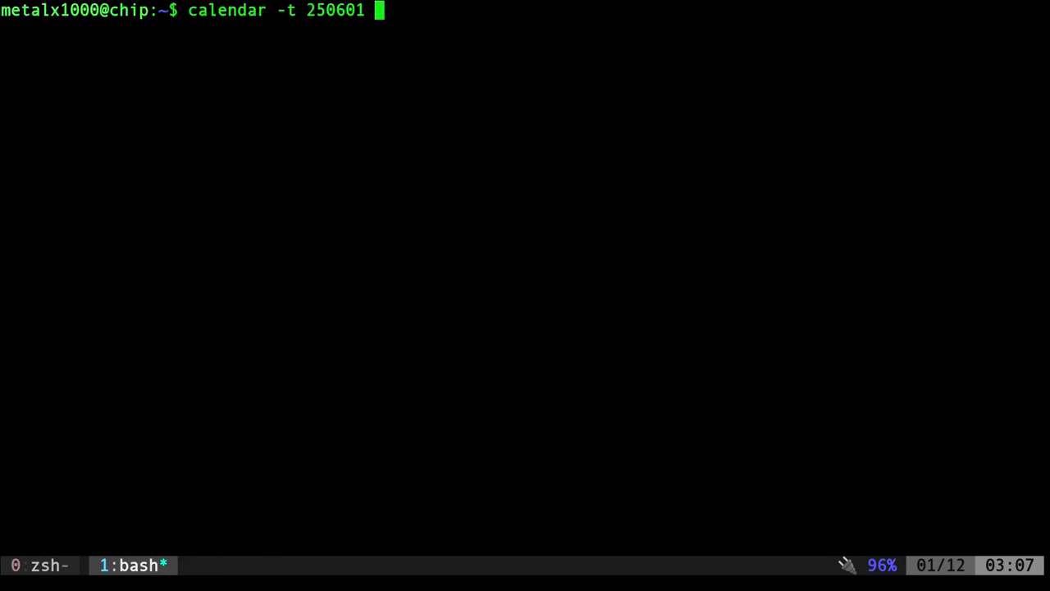
text(-A31)
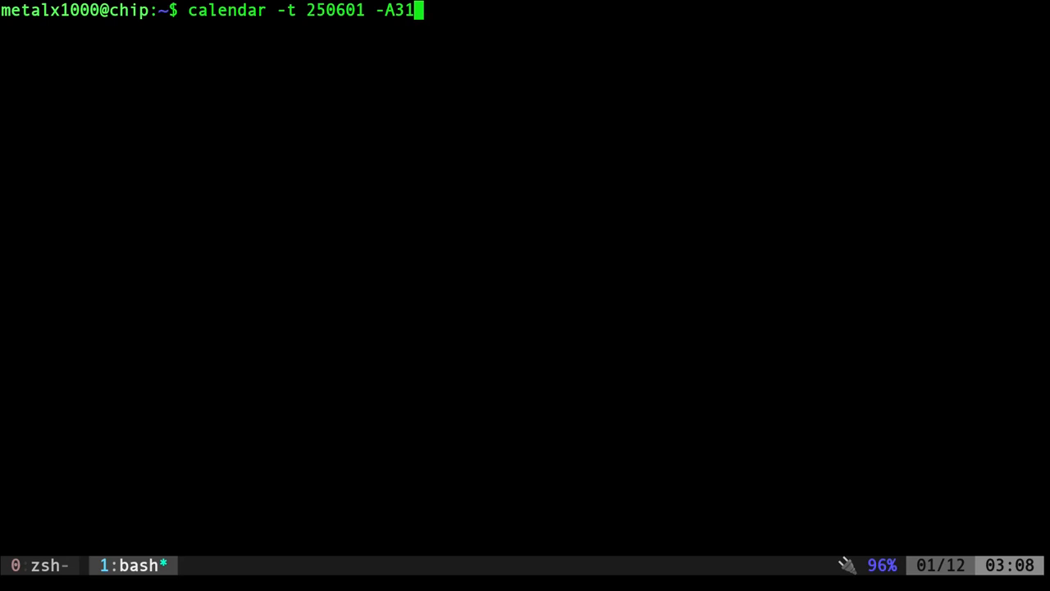
Filter the June 2025 listing through grep Father and grep Sunday
text(|grep)
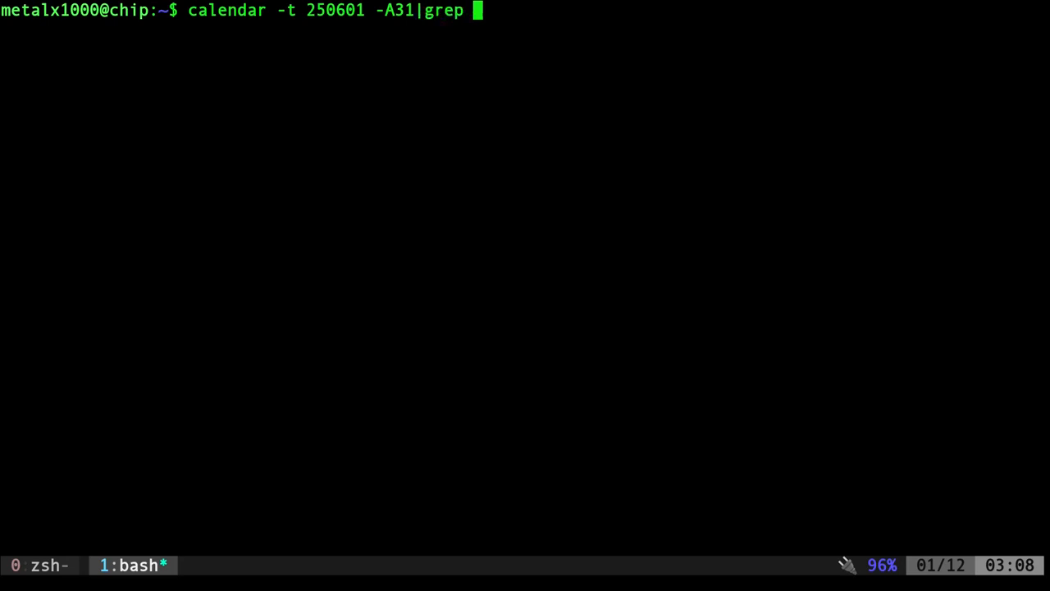
text(Father)
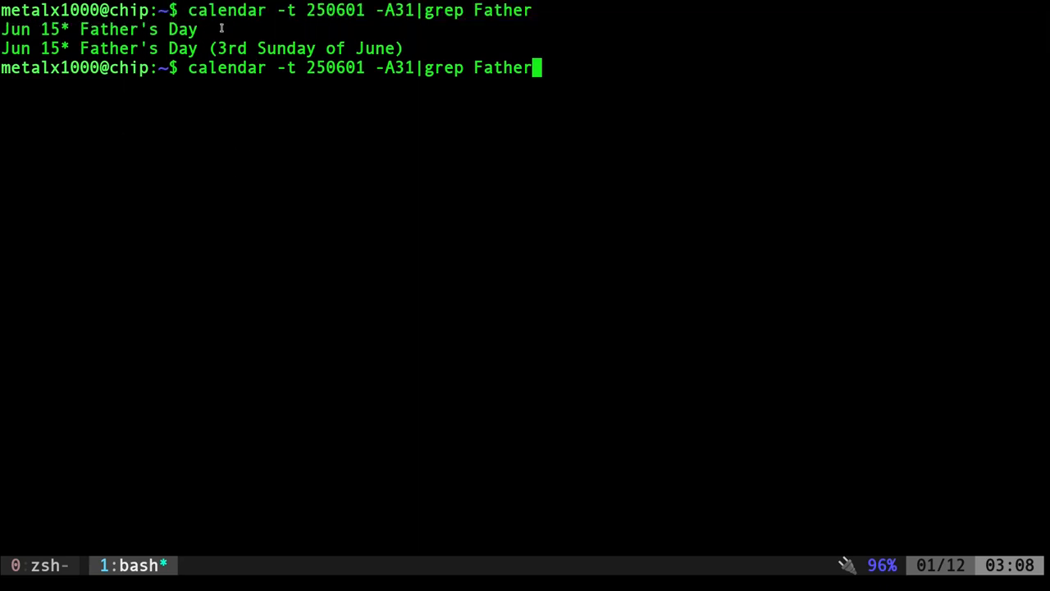
mouse_move(317, 158)
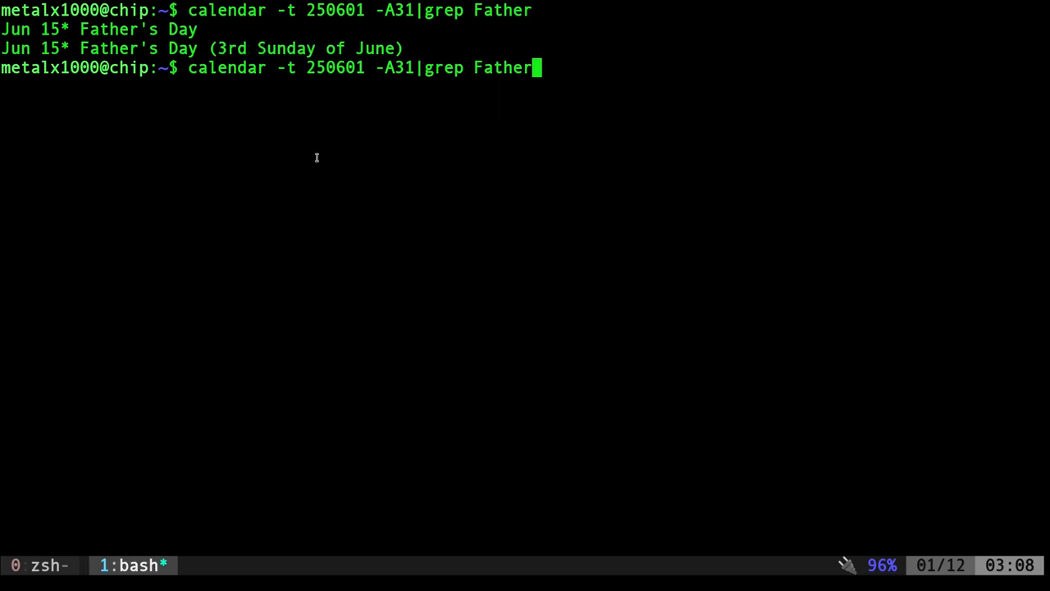
text(|grep)
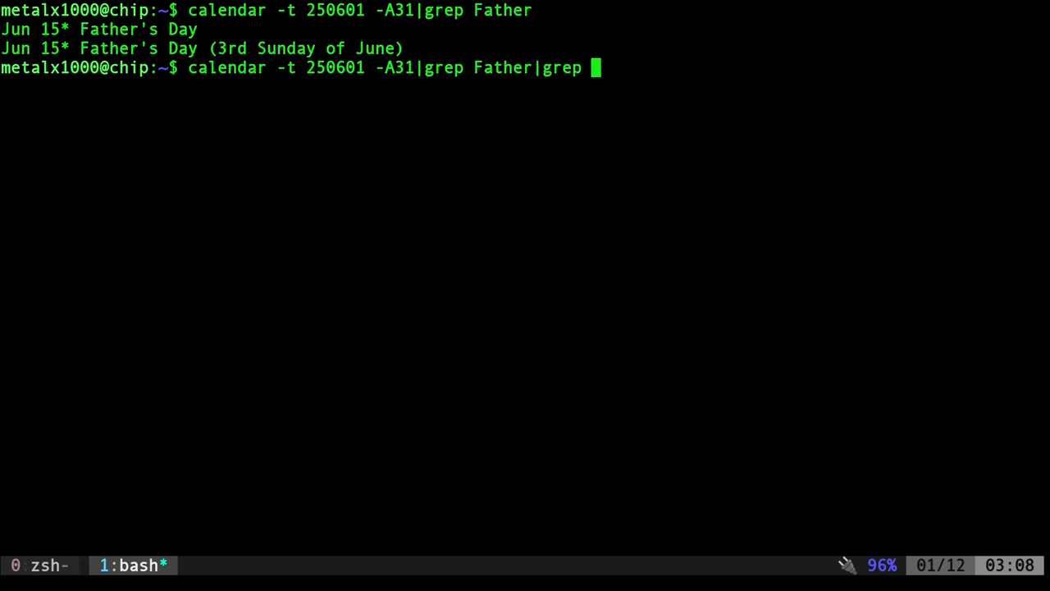
text(Suday)
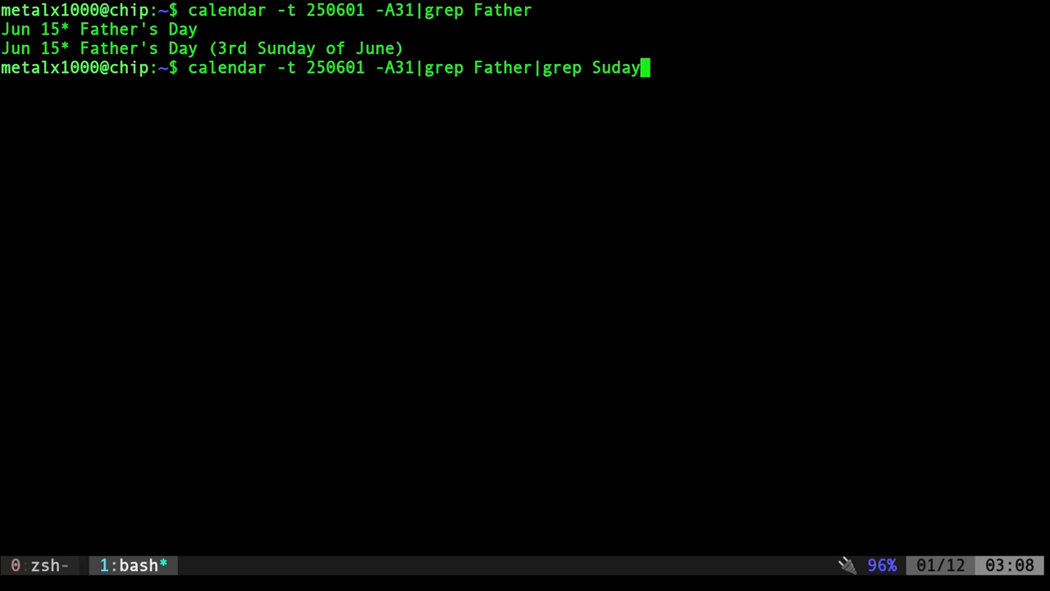
key(Enter)
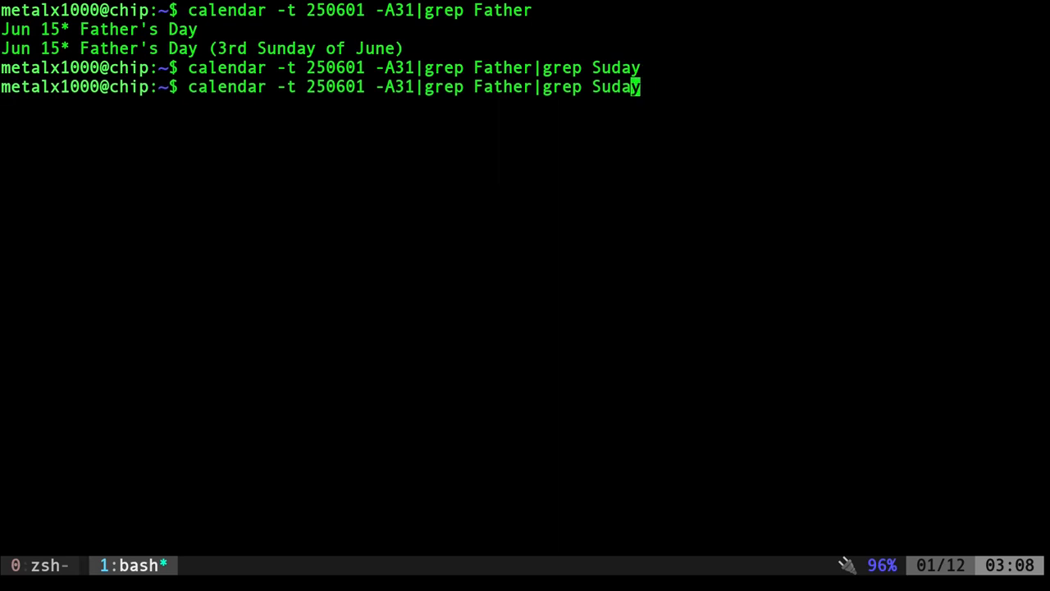
Fix the Sunday typo and add cut -d\* -f1 to print only Jun 15
text(n)
key(Enter)
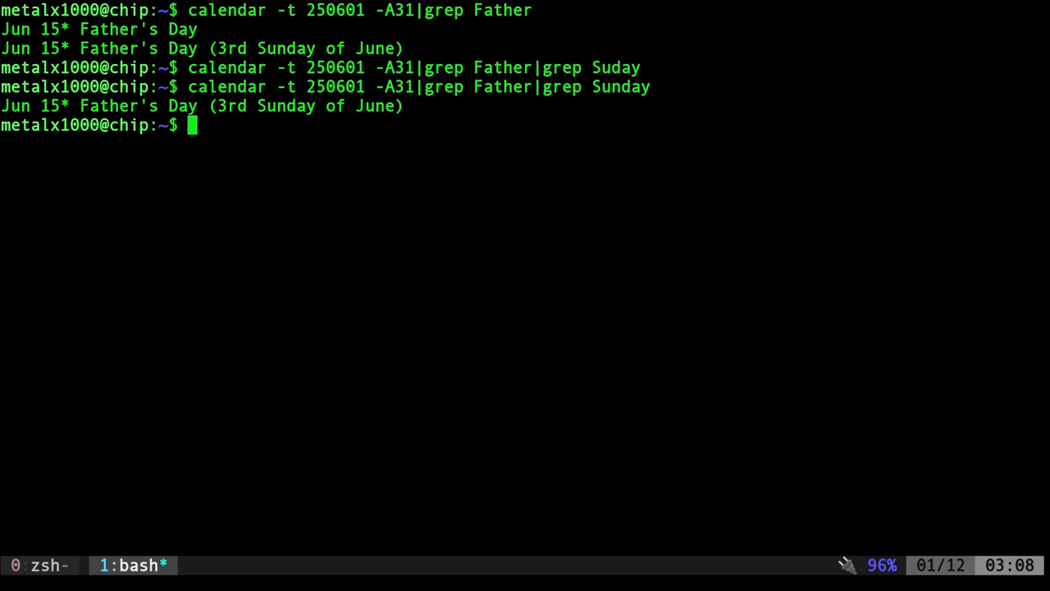
text(calendar -t 250601 -A31|grep Father|grep Sunday|cut -d\*)
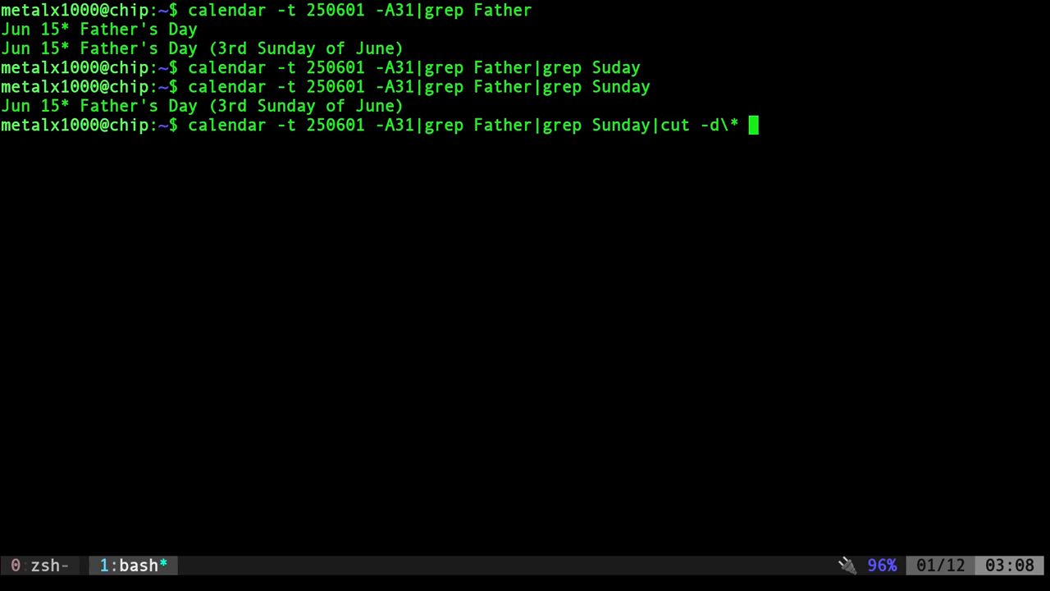
mouse_move(601, 86)
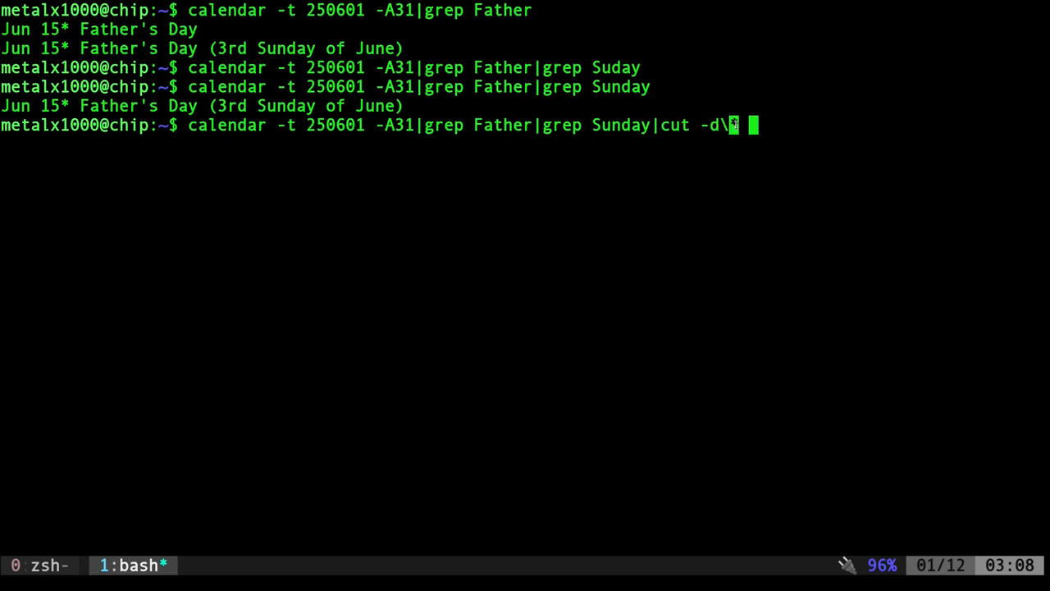
mouse_move(266, 175)
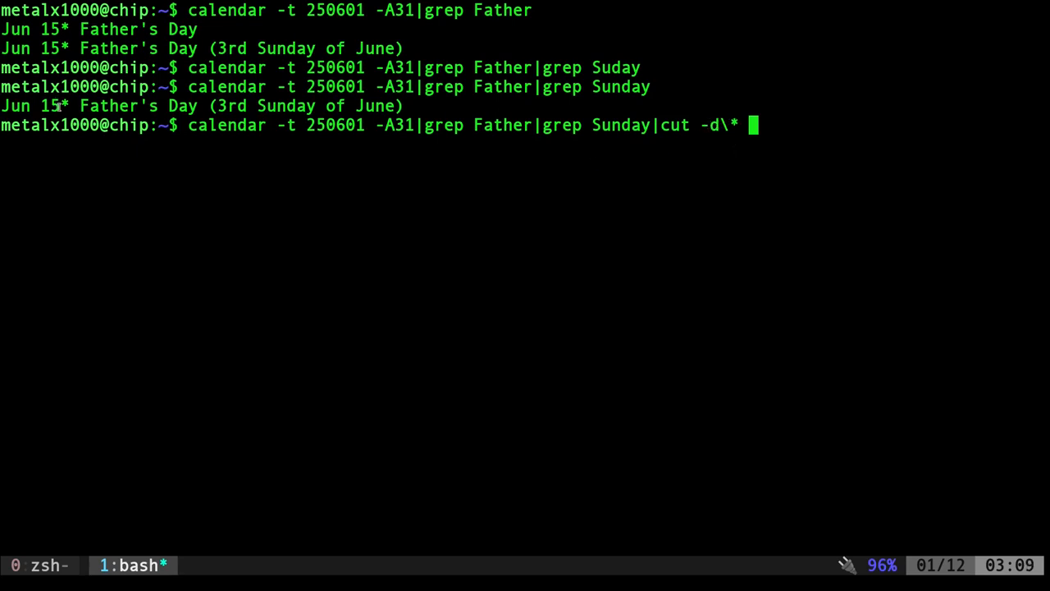
mouse_move(166, 183)
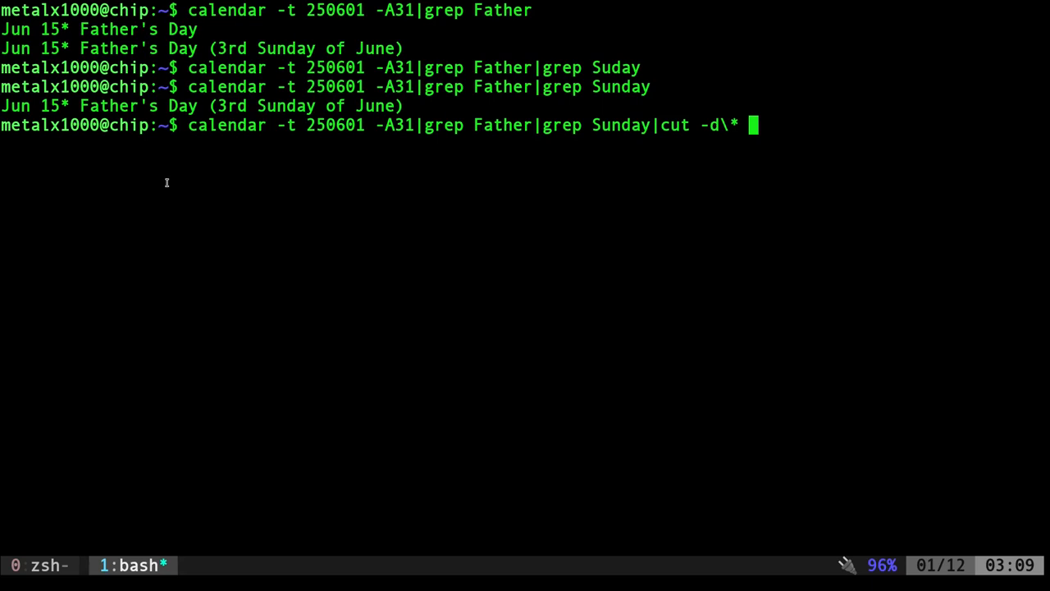
text(-f1)
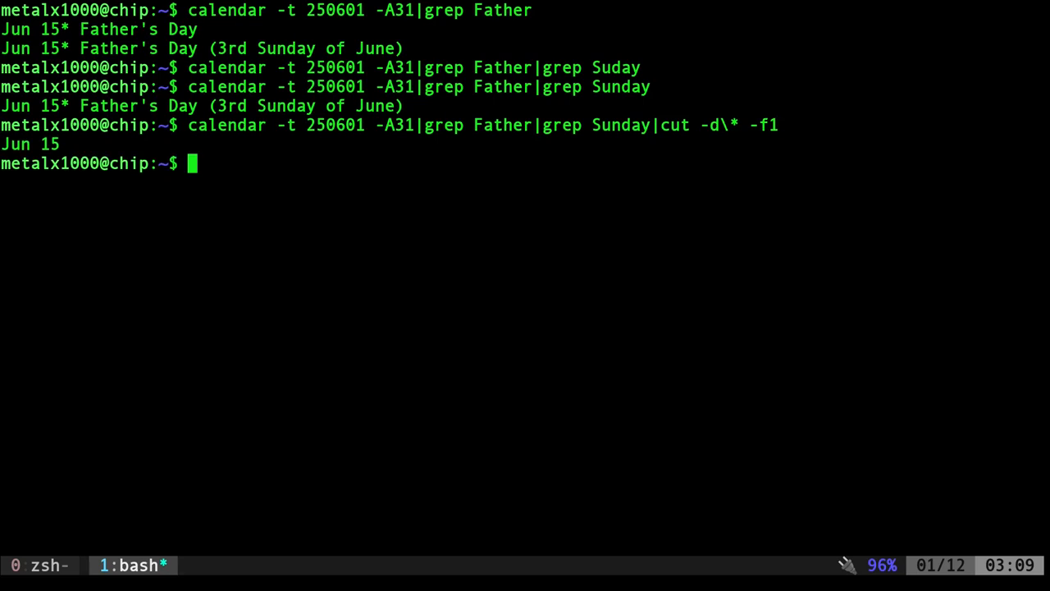
key(Up)
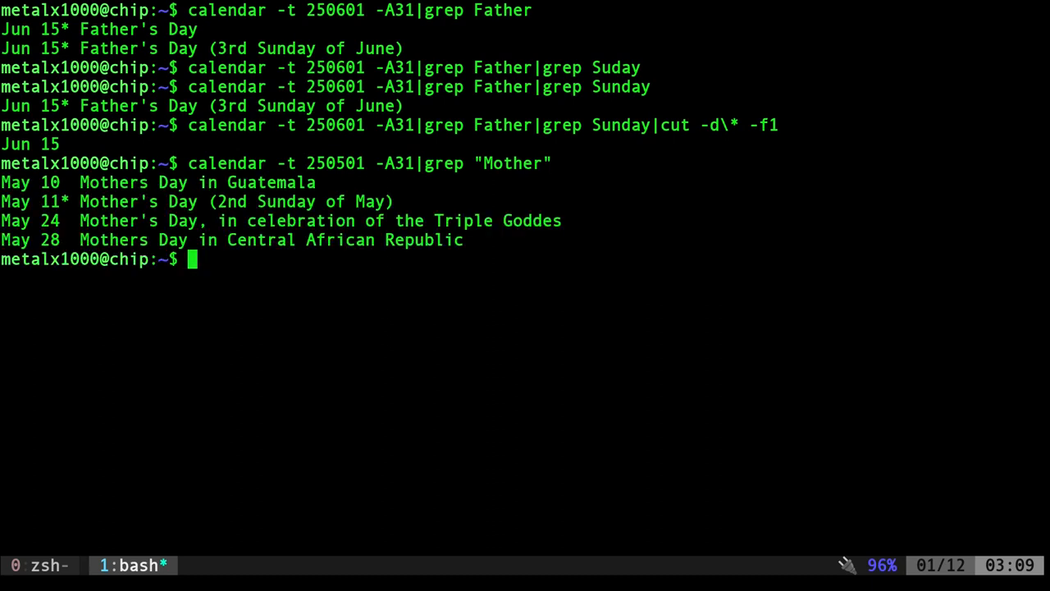
Narrow May 2025 Mother's Day Sunday results to May 11 with cut, then clear
text(calendar -t 250501 -A31|grep "Mother"|grep)
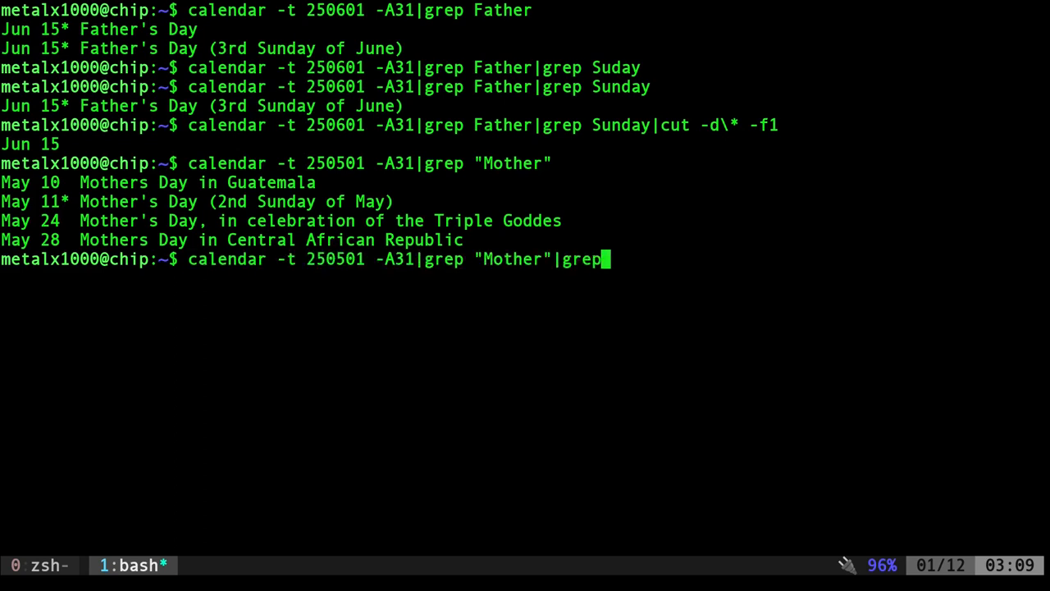
text("Su)
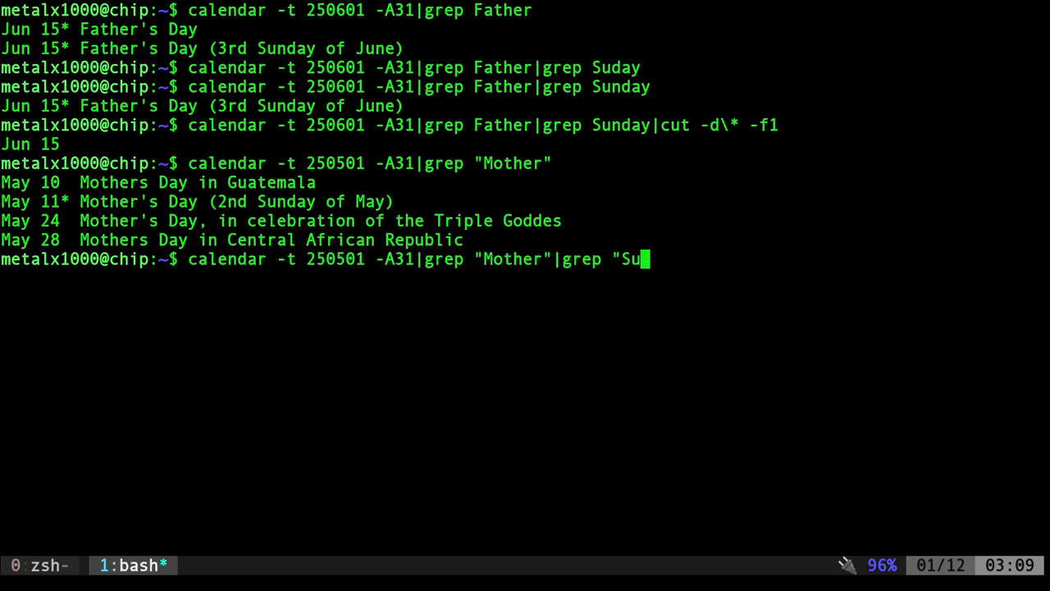
text(nday")
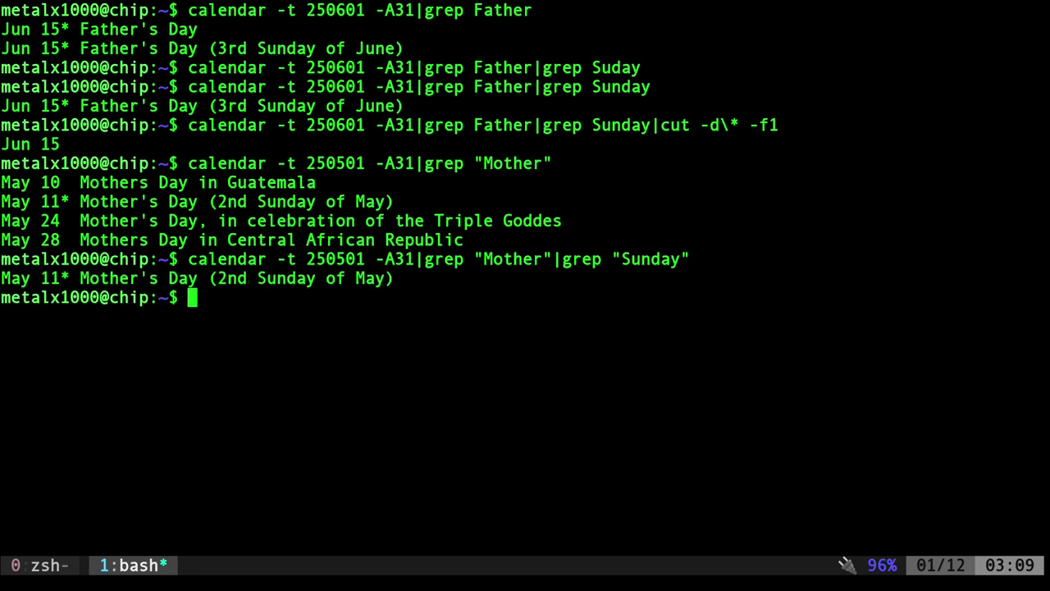
text(calendar -t 250501 -A31|grep "Mother"|grep "Sunday"|cut -d\*)
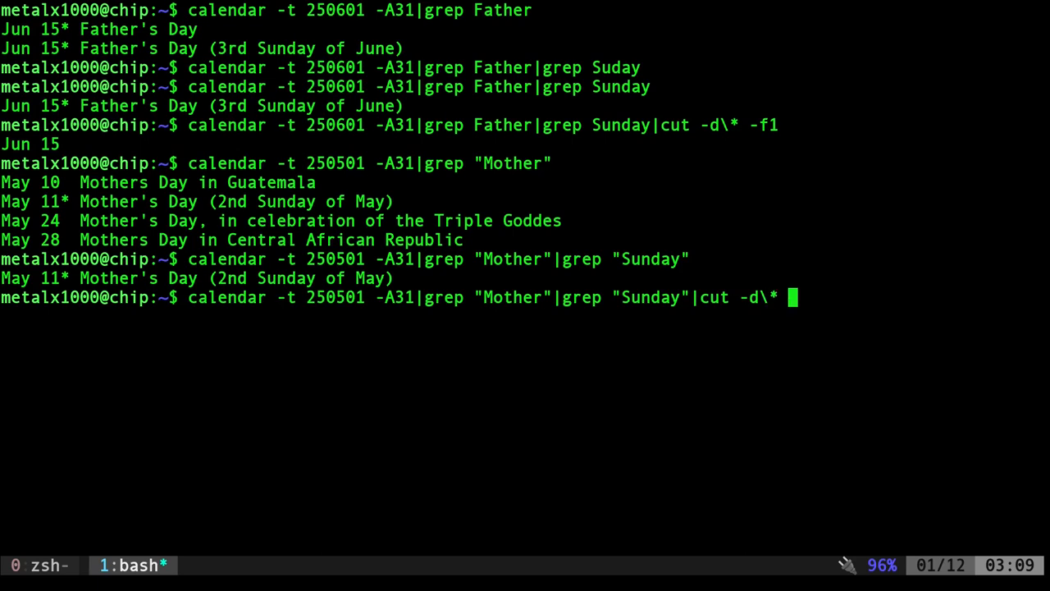
text(-f1)
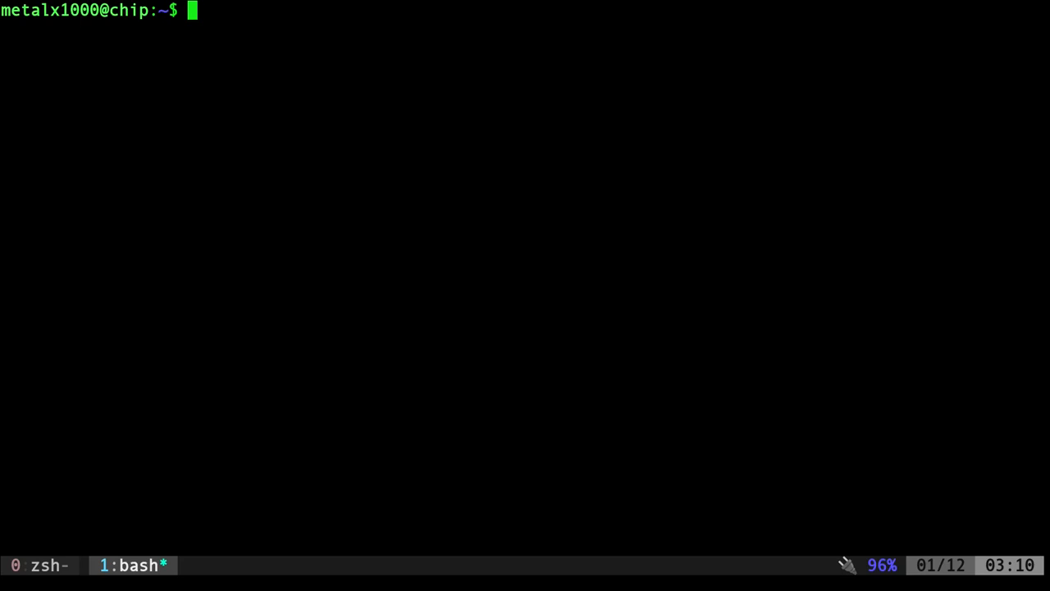
Search 90 days from March 1, 2030 for Easter entries with grep Easter
text(cal)
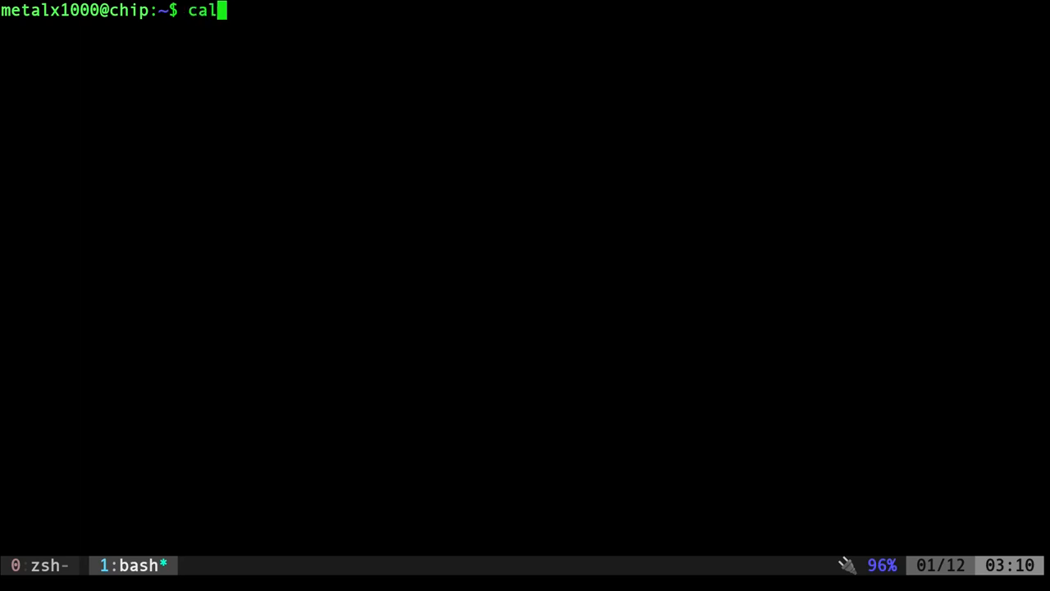
text(endar -t)
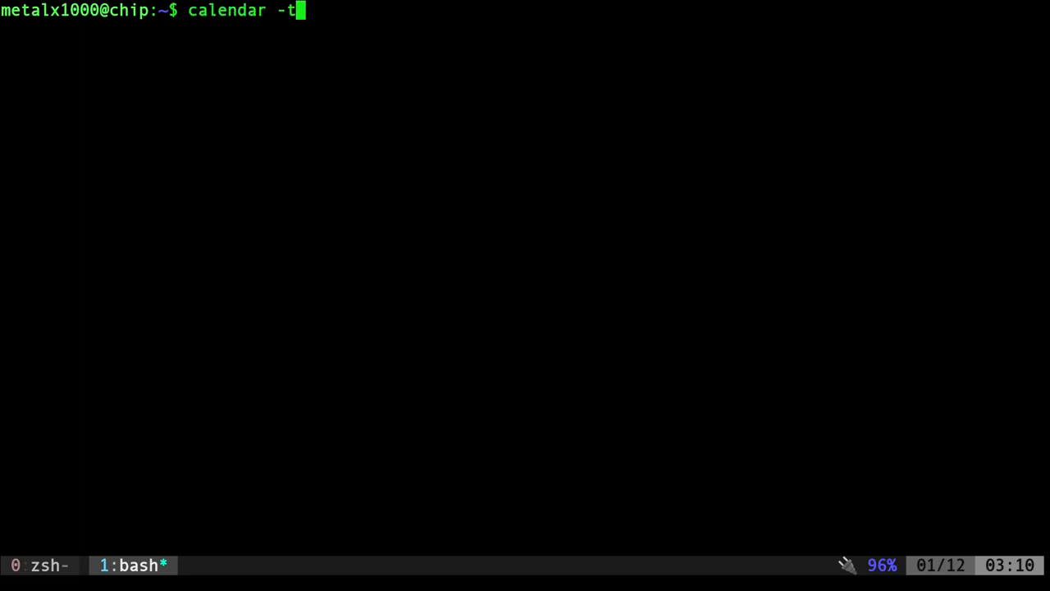
text(30)
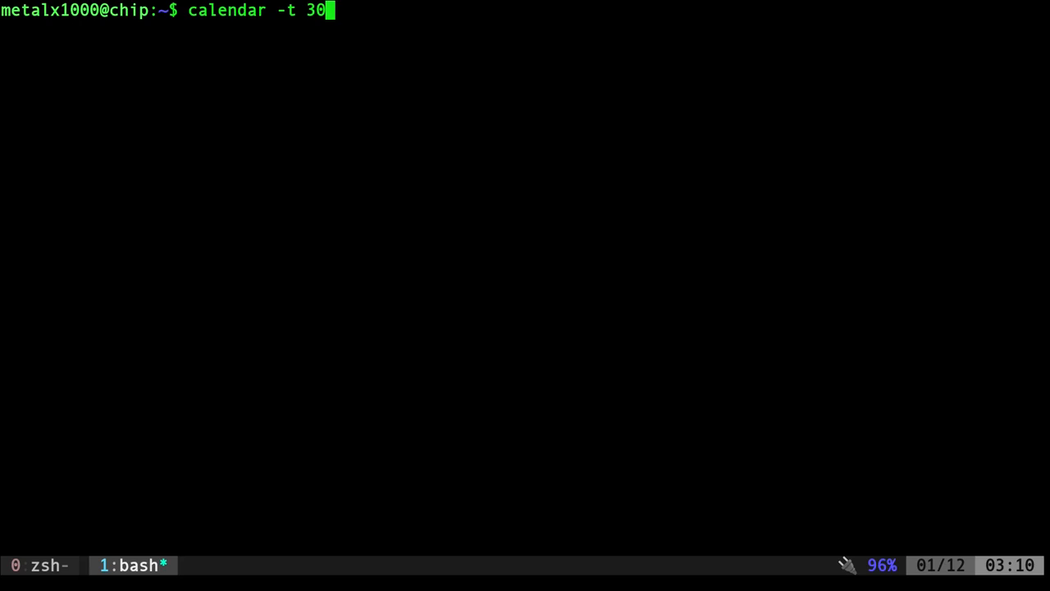
text(3)
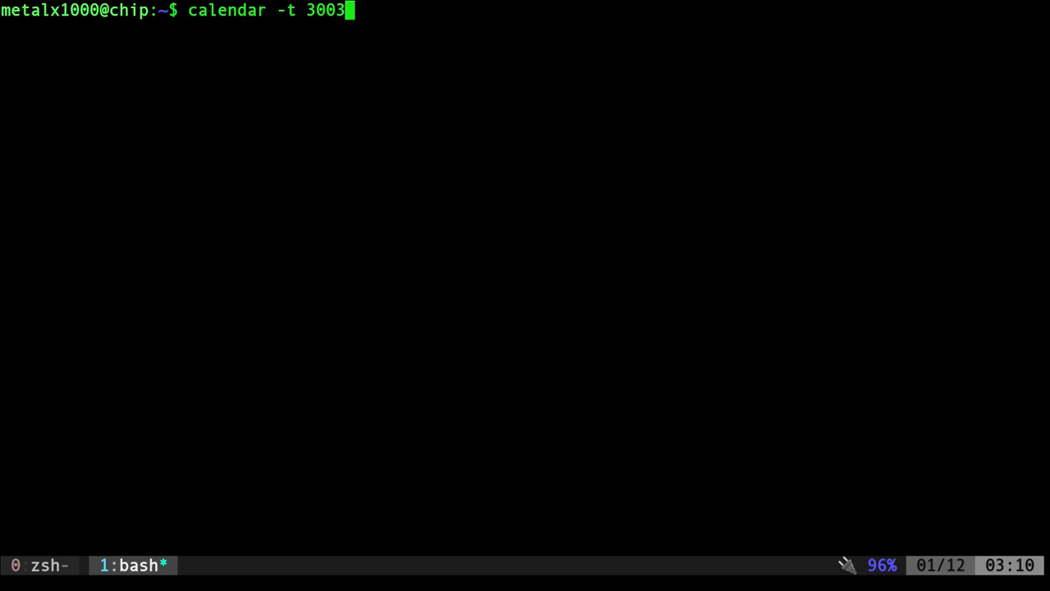
text(1)
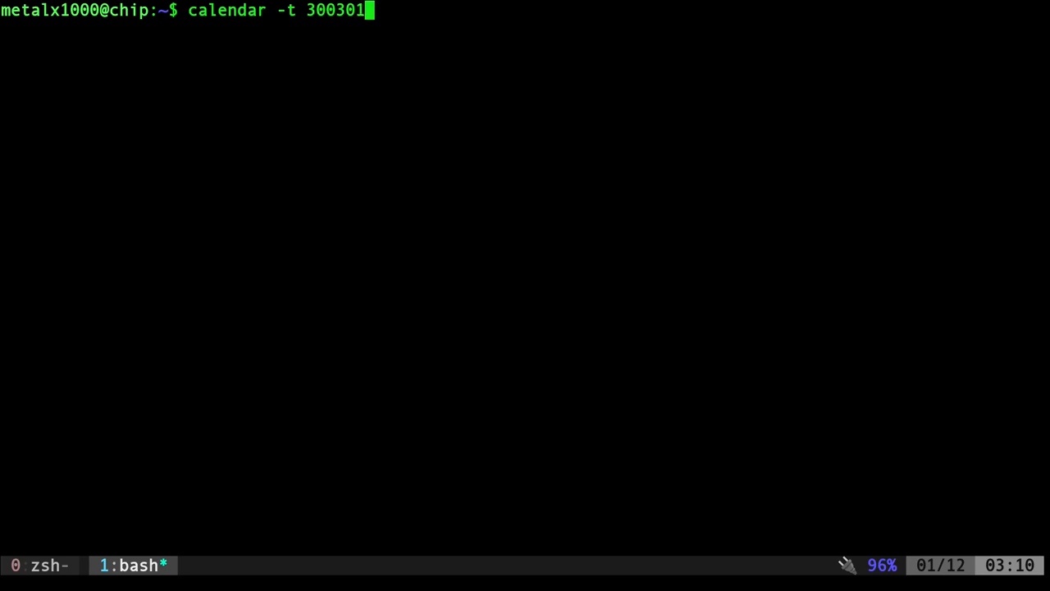
text(-A)
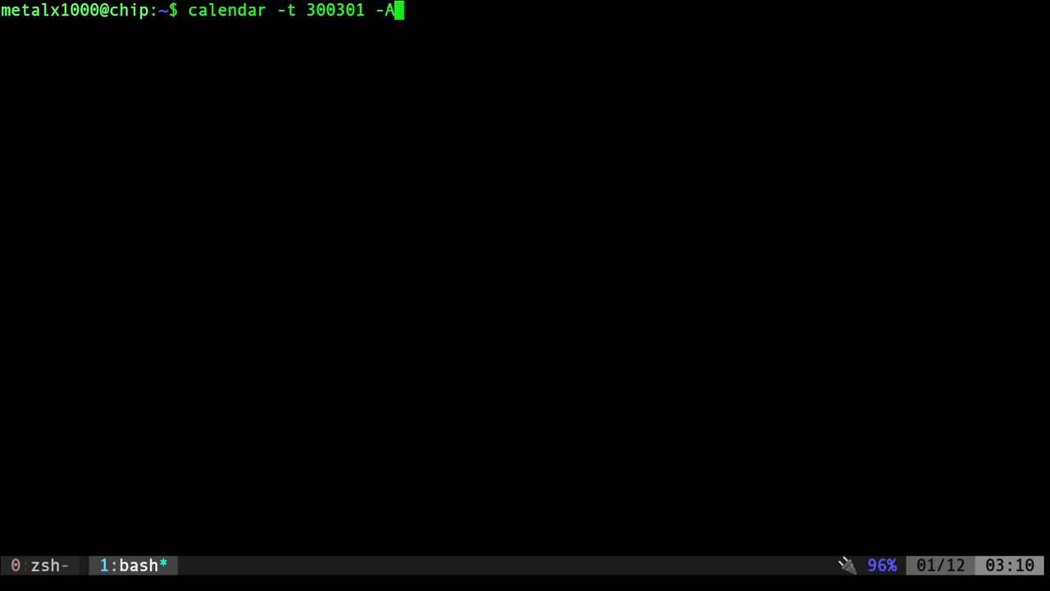
text(90)
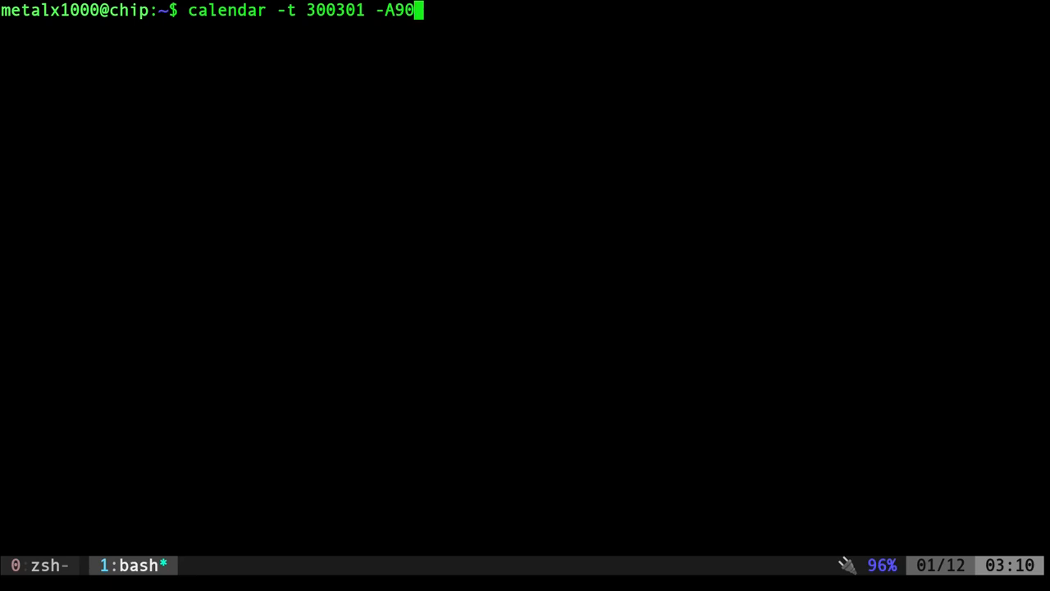
text(|grep Easter)
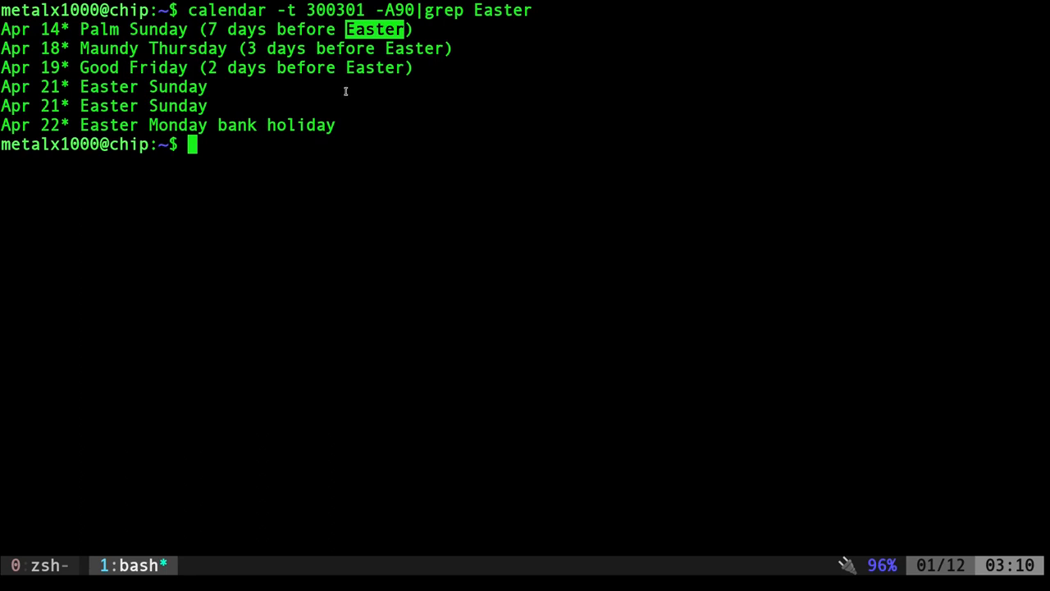
mouse_move(310, 125)
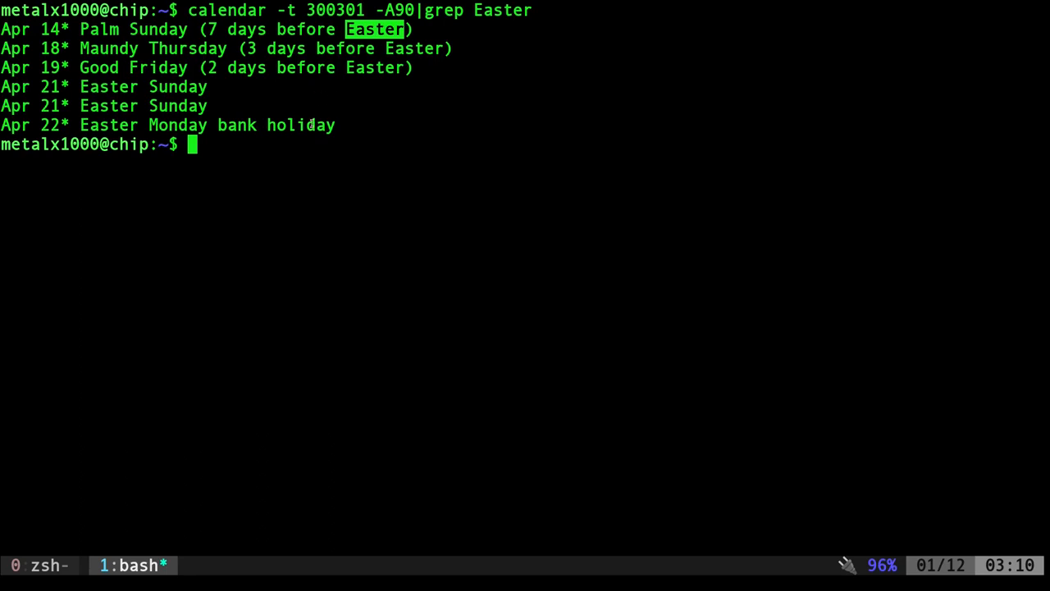
mouse_move(243, 98)
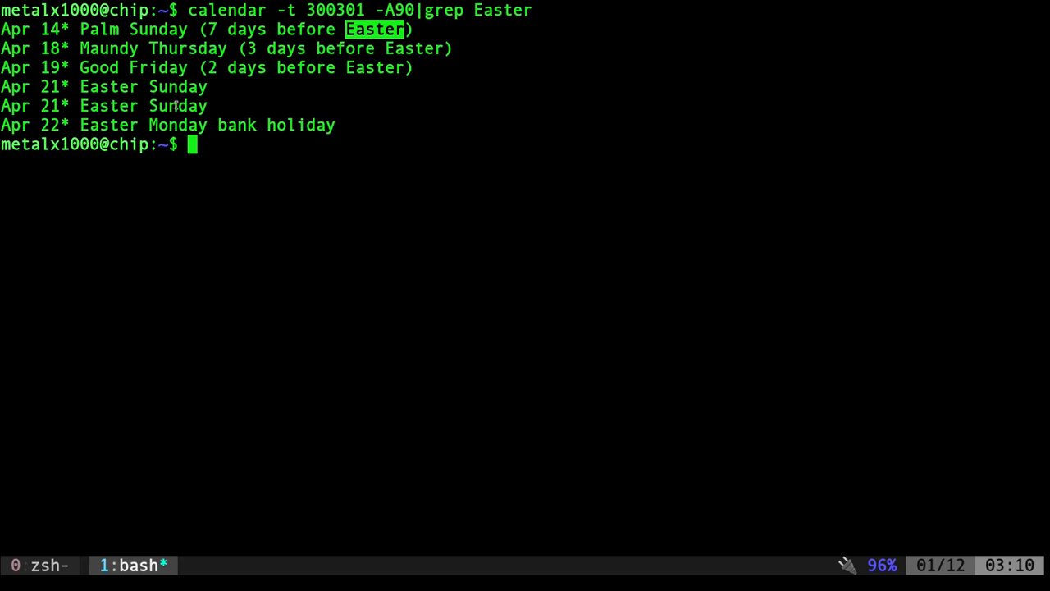
mouse_move(172, 115)
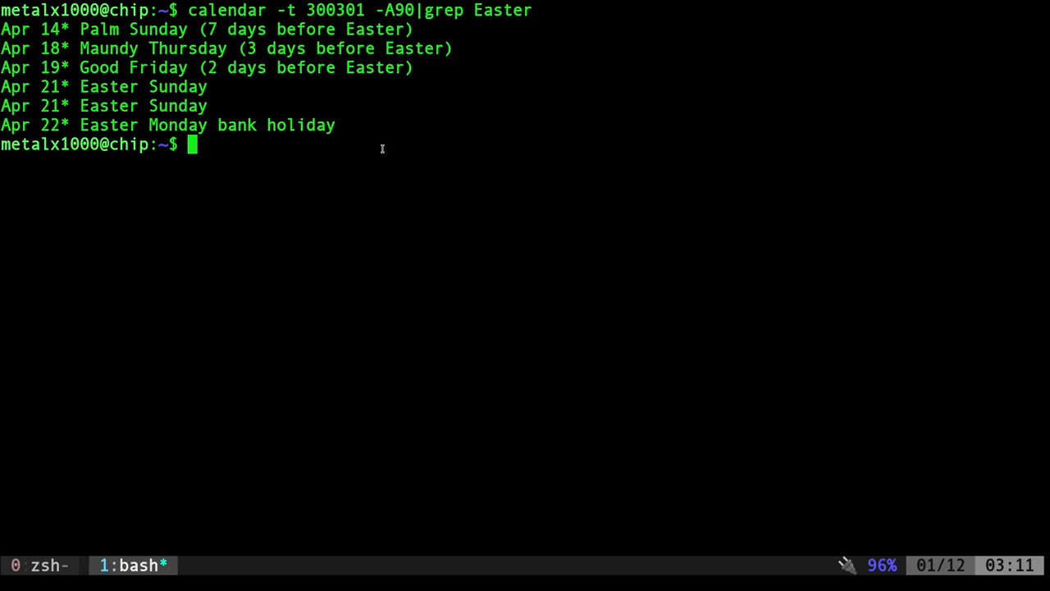
key(Up)
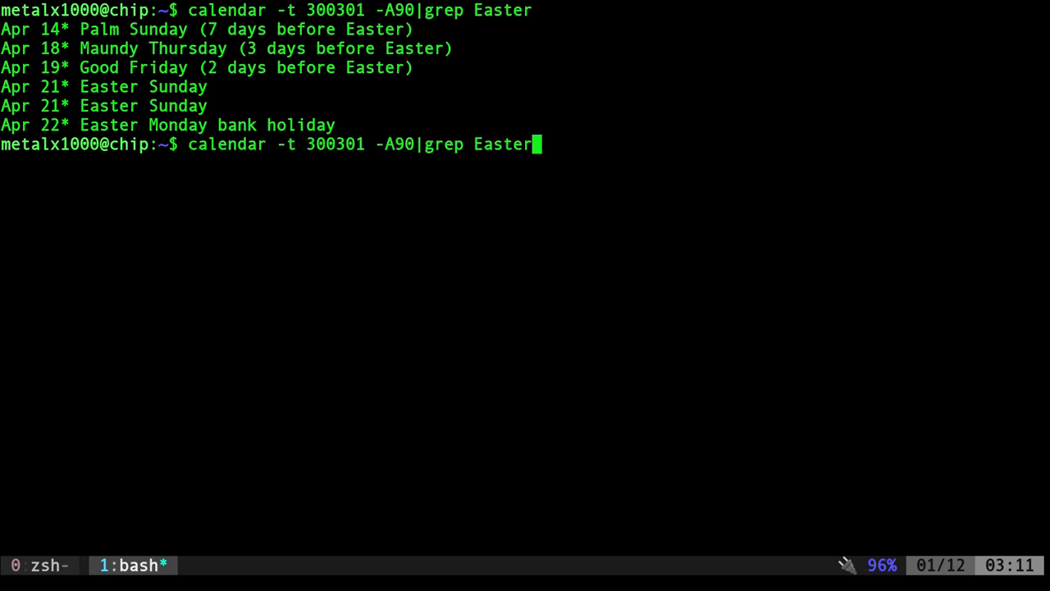
Narrow to the first "Easter Sunday" line with head -n1 and cut to Apr 21
text(")
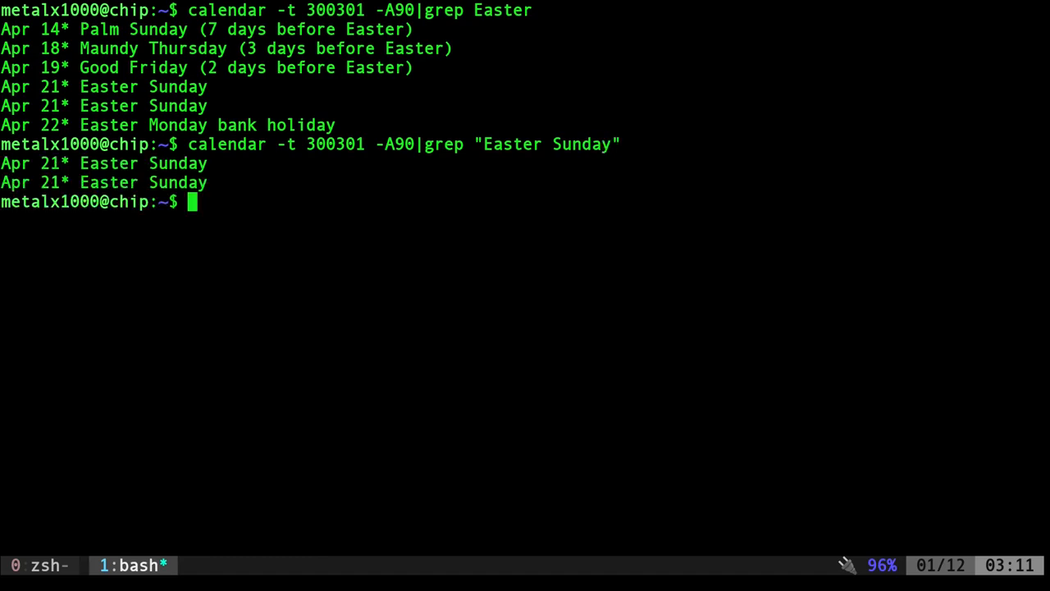
text(calendar -t 300301 -A90|grep "Easter Sunday"|head -n1)
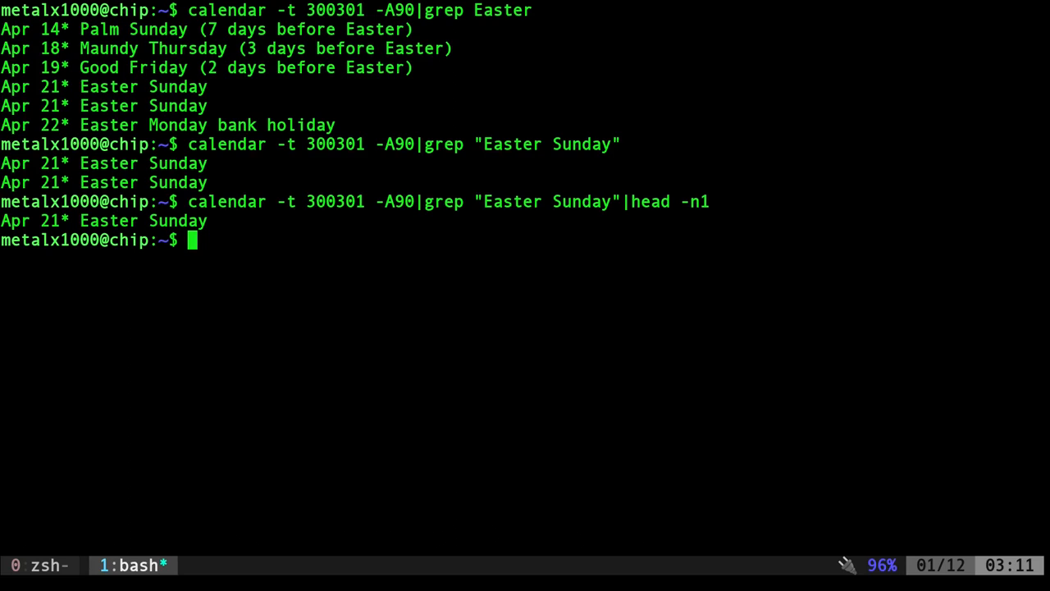
text(calendar -t 300301 -A90|grep "Easter Sunday"|head -n1|cut)
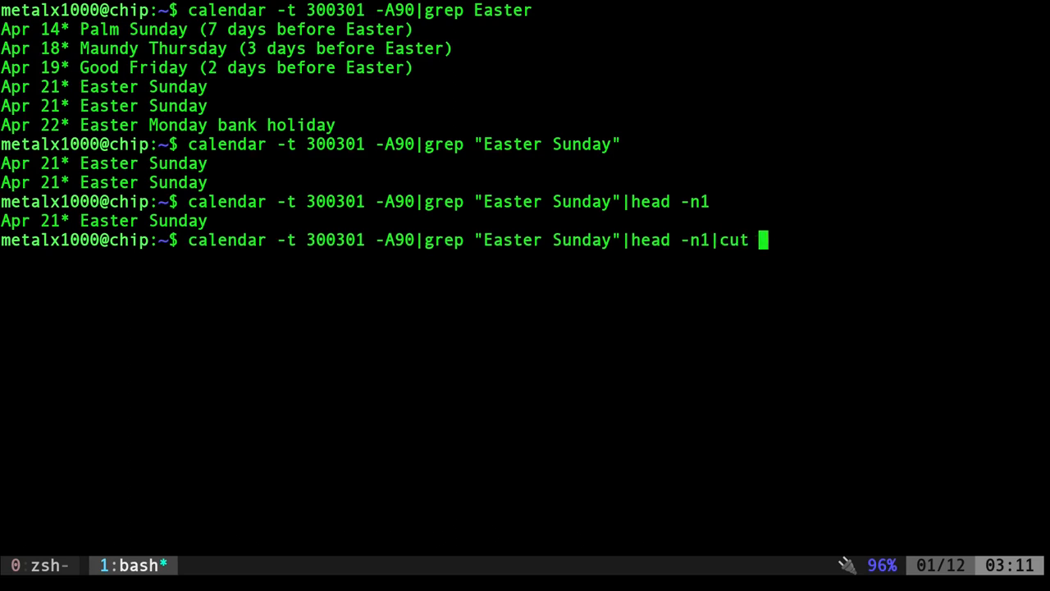
text(-d\)
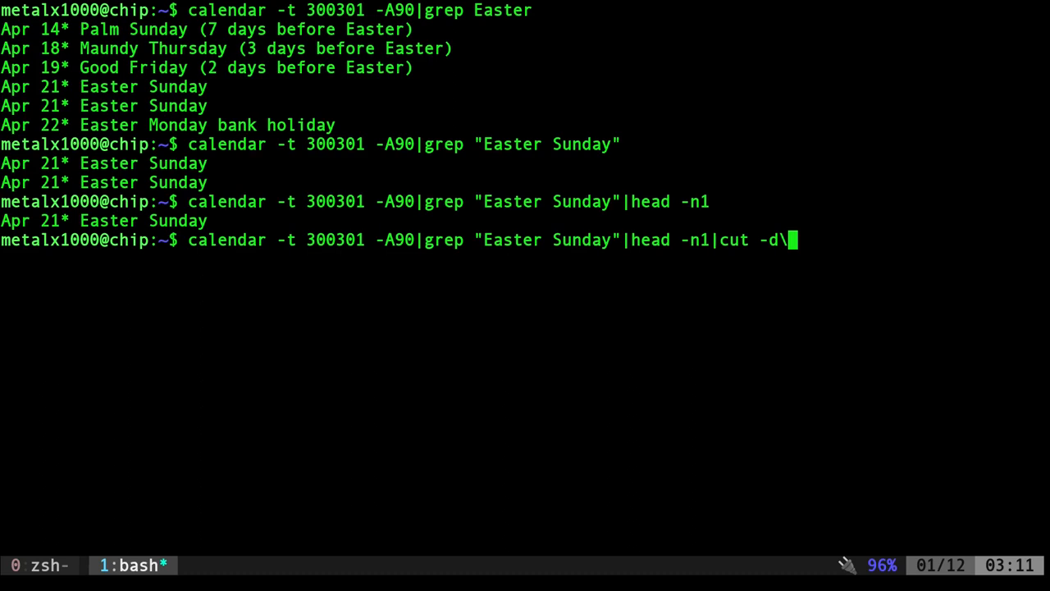
text(* f)
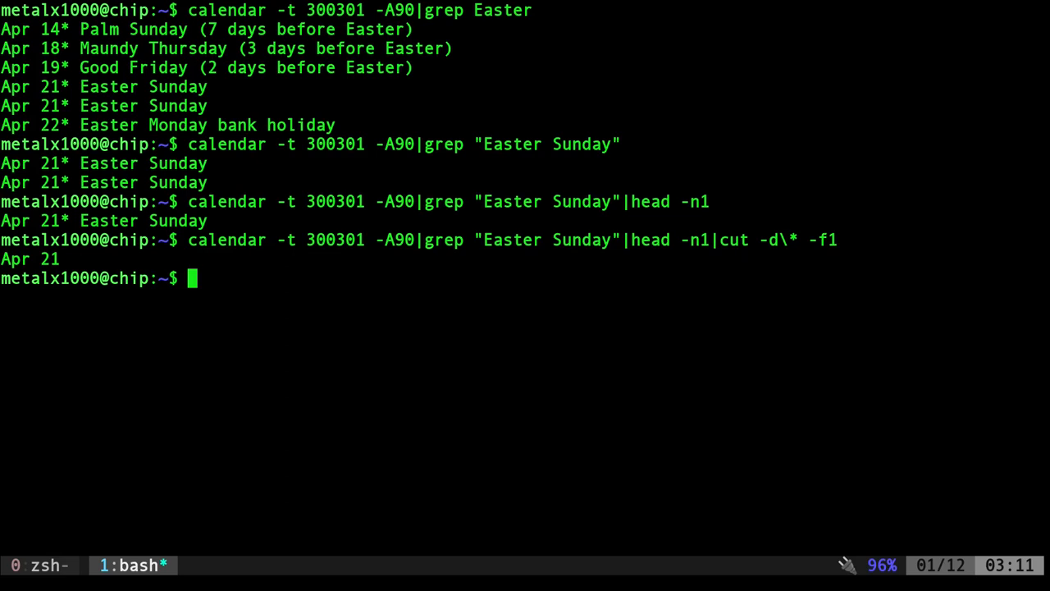
text(date)
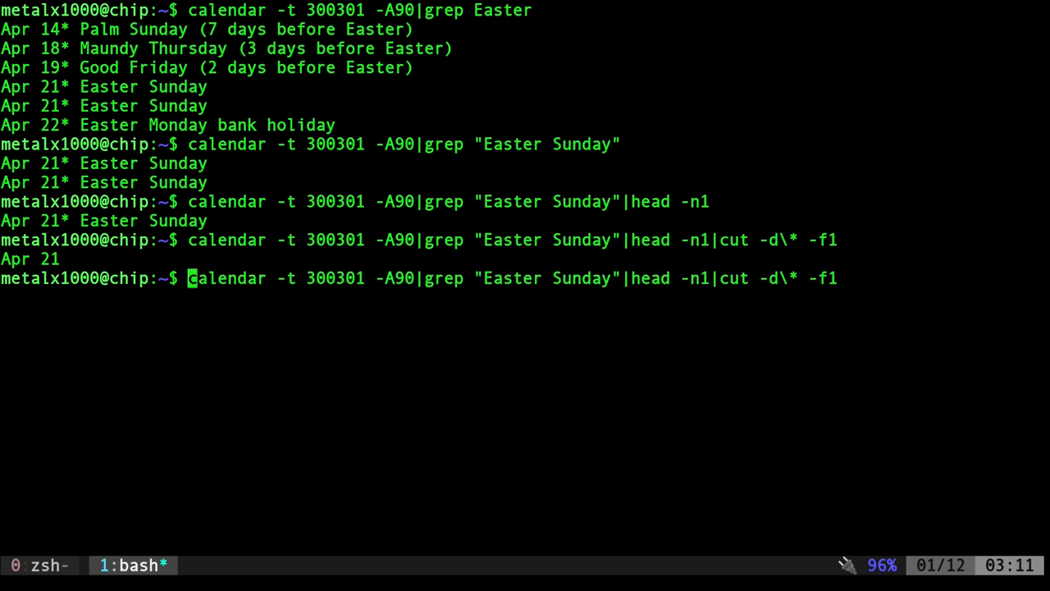
Wrap the Easter pipeline in date -d "$(...)" +%F to print 2030-04-21
text(date -d)
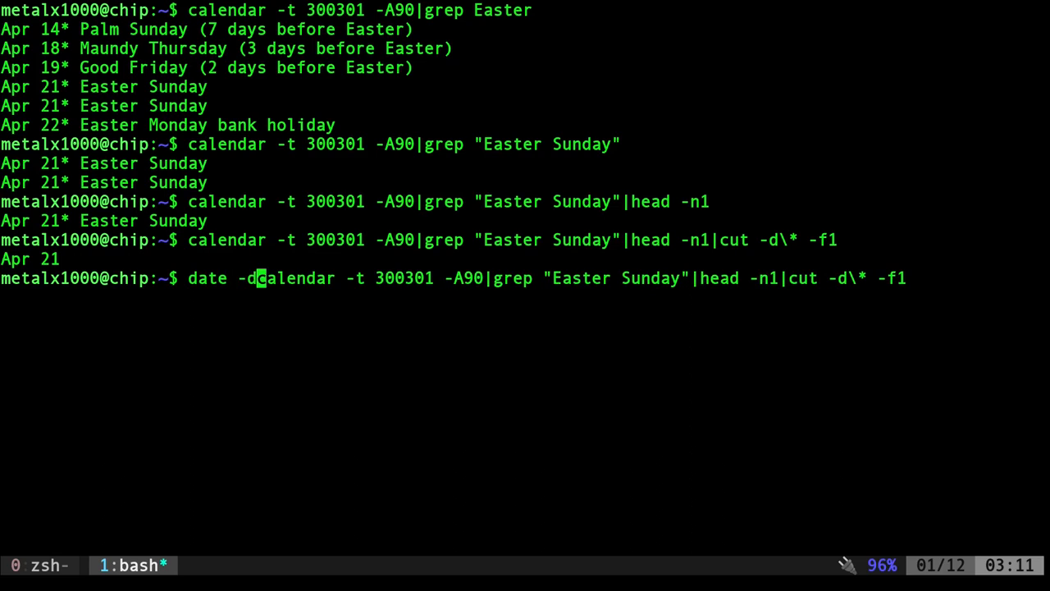
text("$()
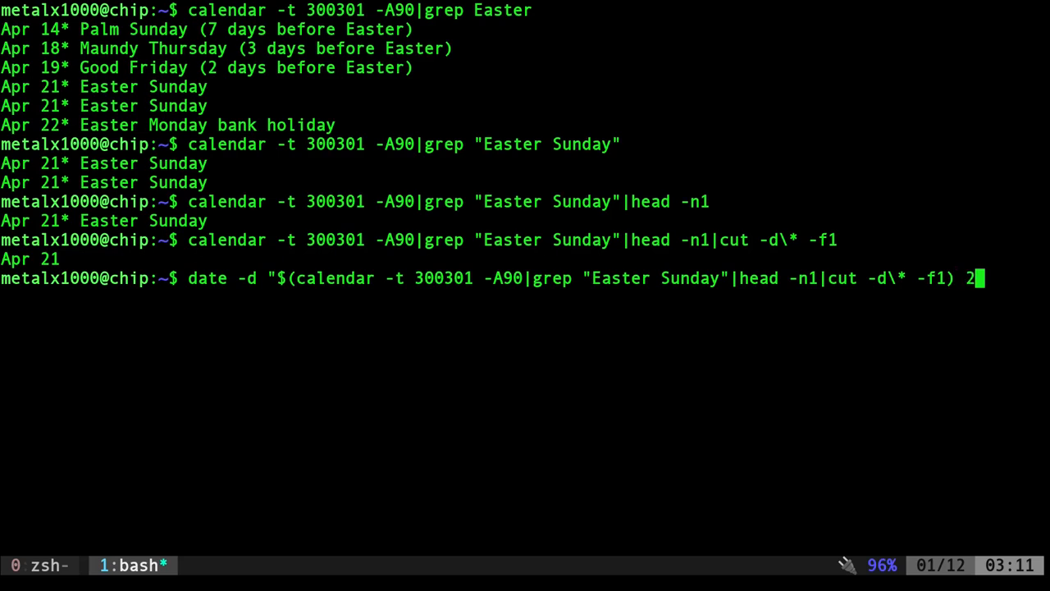
text(030")
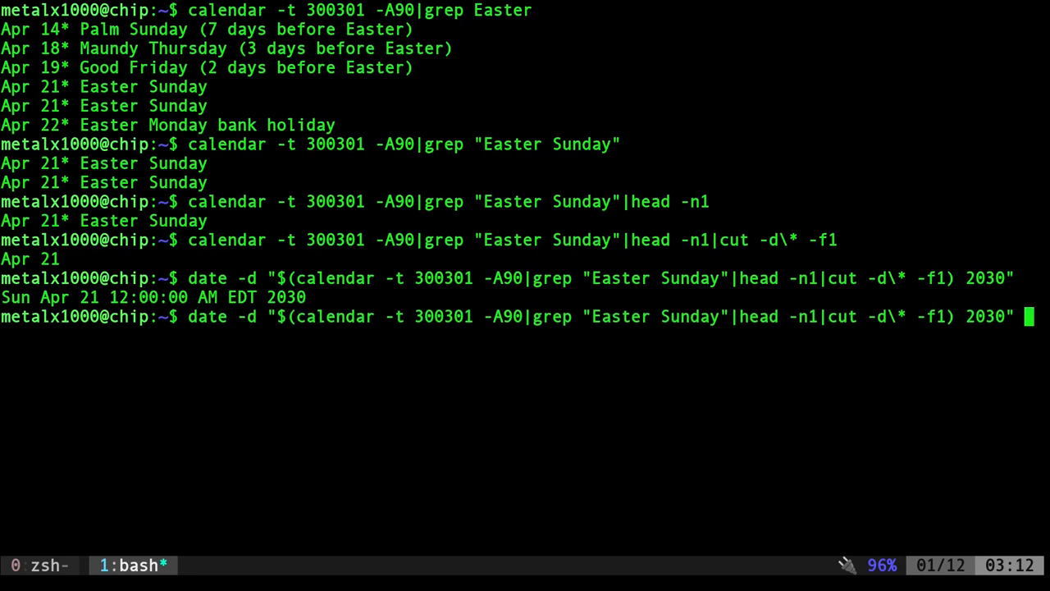
text(+%)
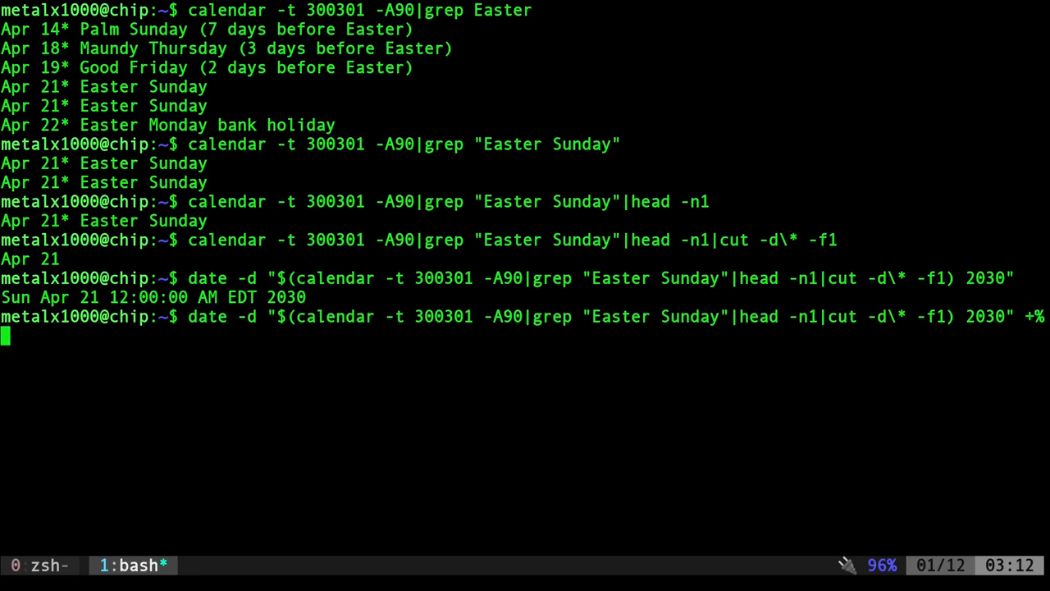
text(F)
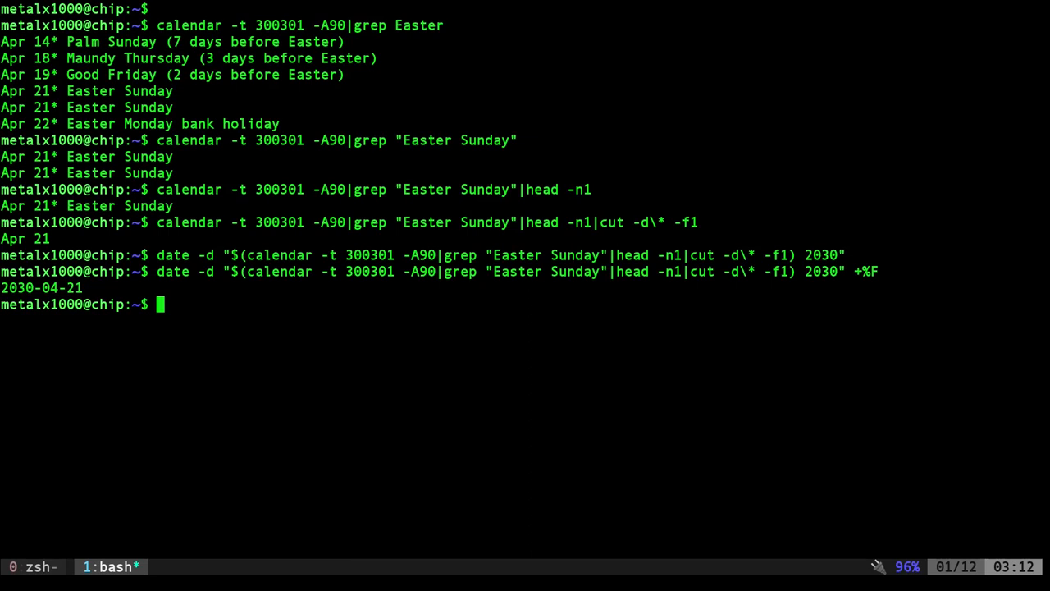
double_click(188, 189)
text(cal)
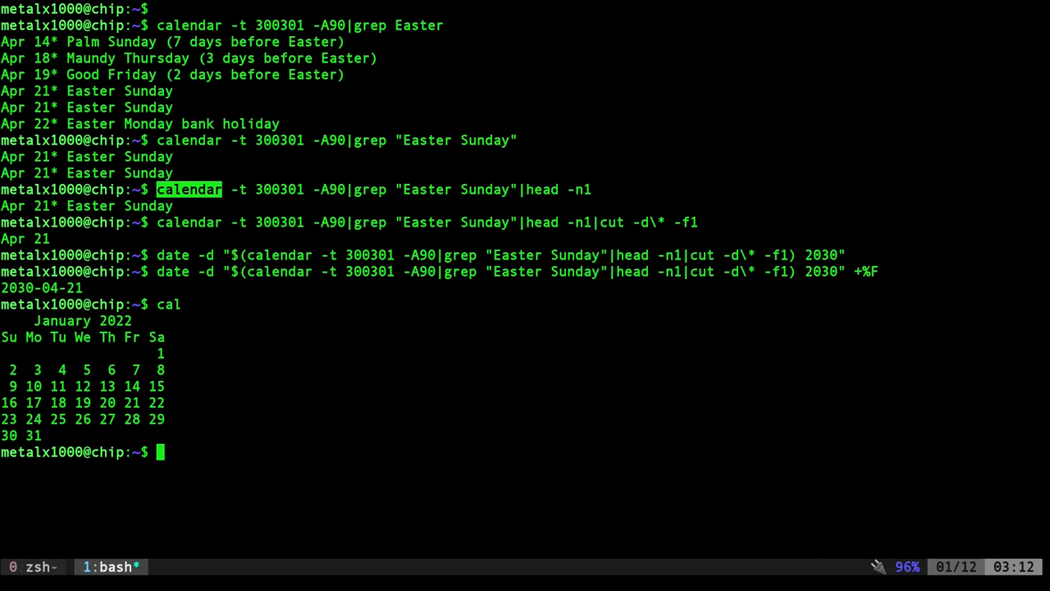
Print the vertical January 2022 calendar with ncal and open the cal manual
text(ncal)
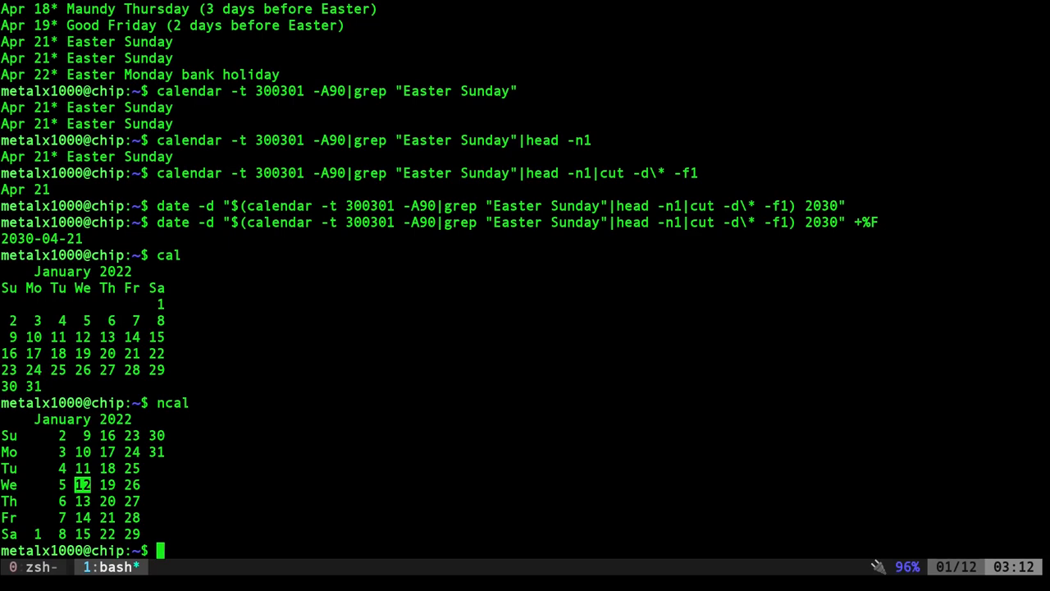
text(man cal)
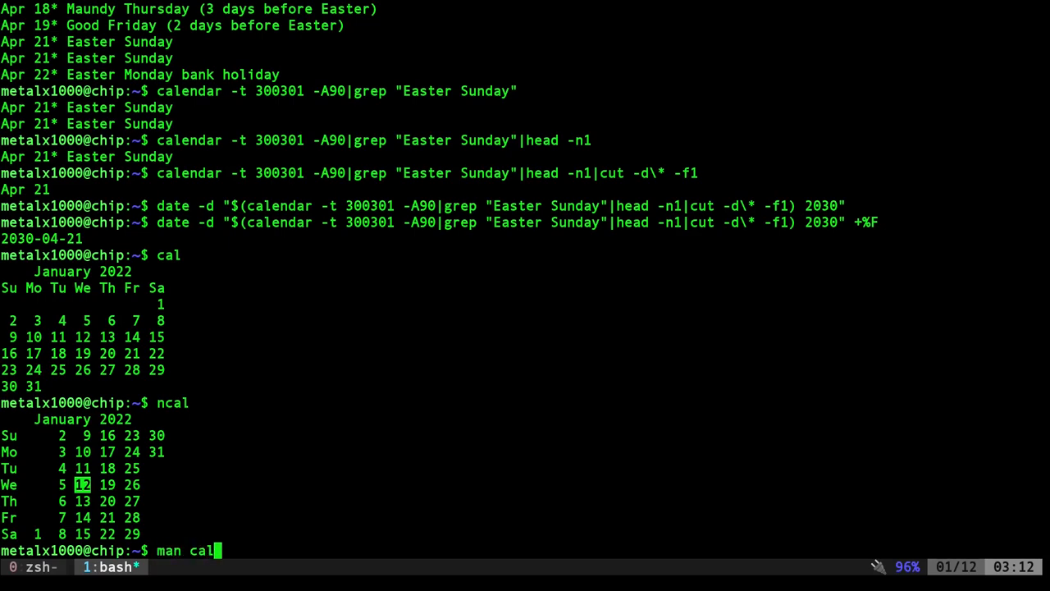
key(Return)
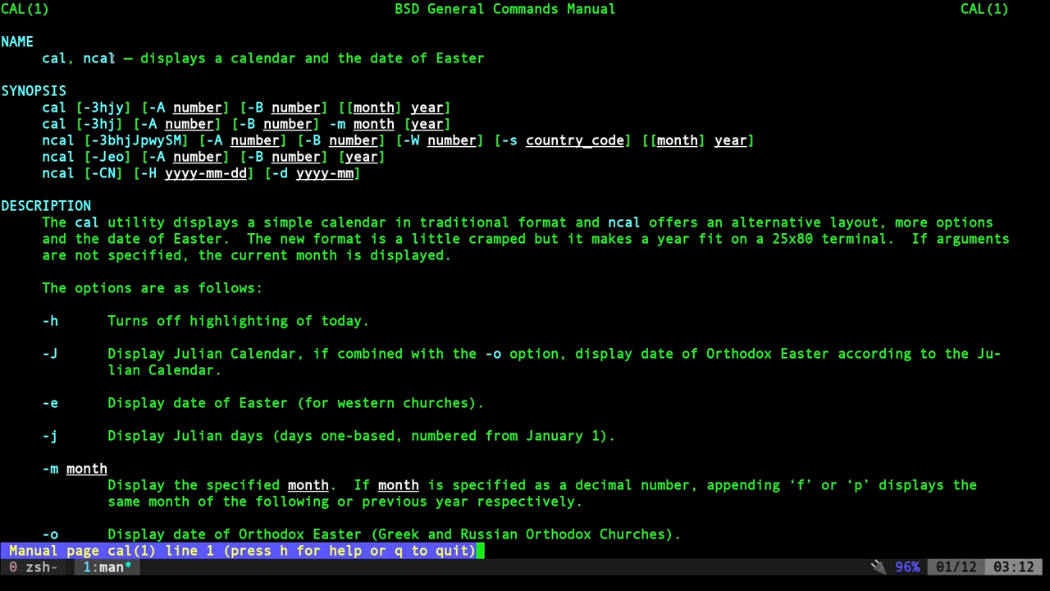
Select ncal in the manual's NAME line, then quit the manual
double_click(97, 57)
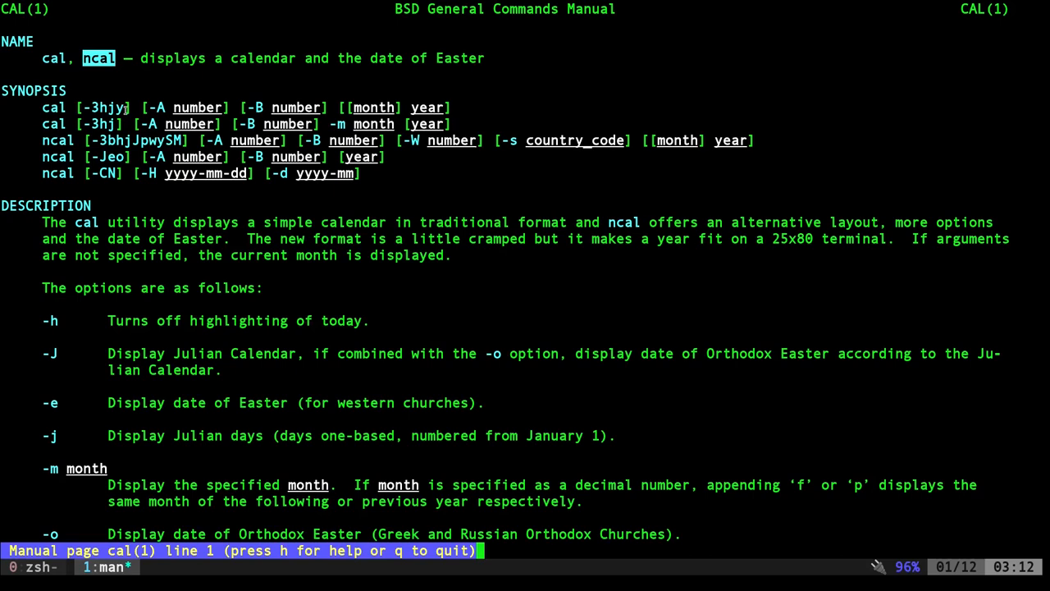
mouse_move(619, 112)
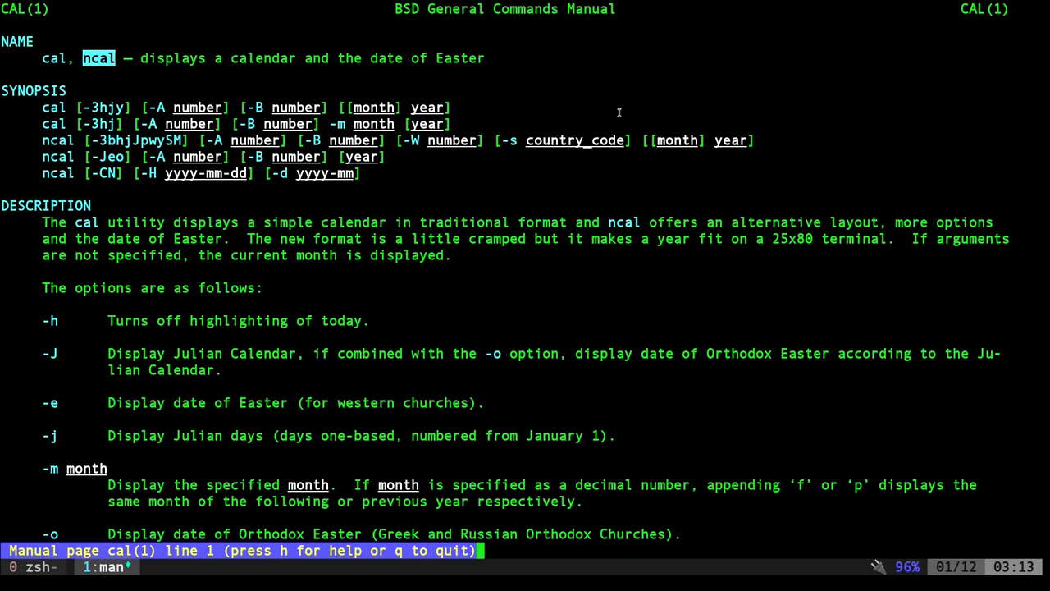
key(q)
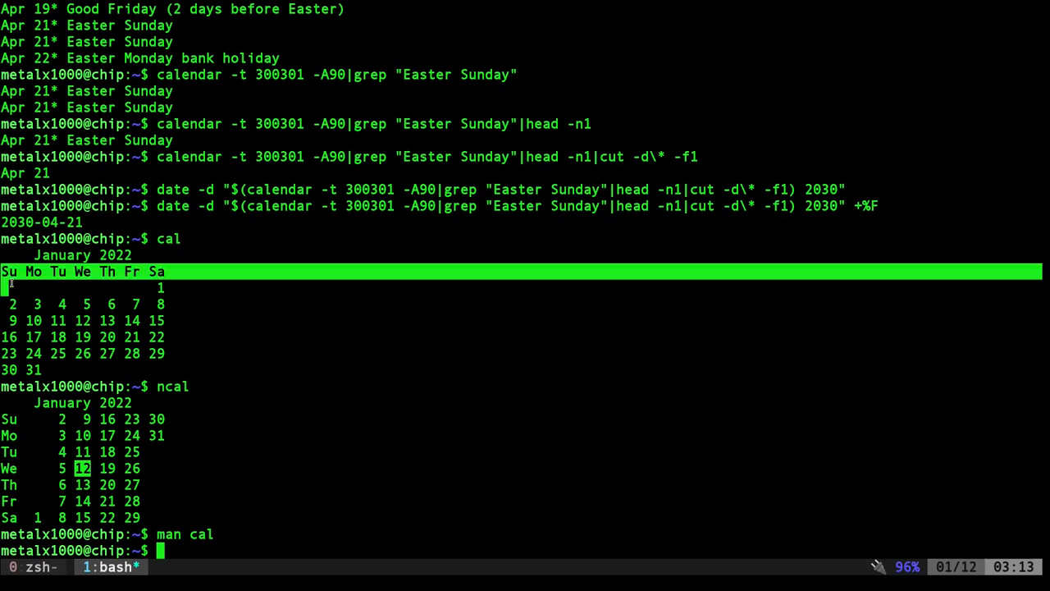
mouse_move(401, 294)
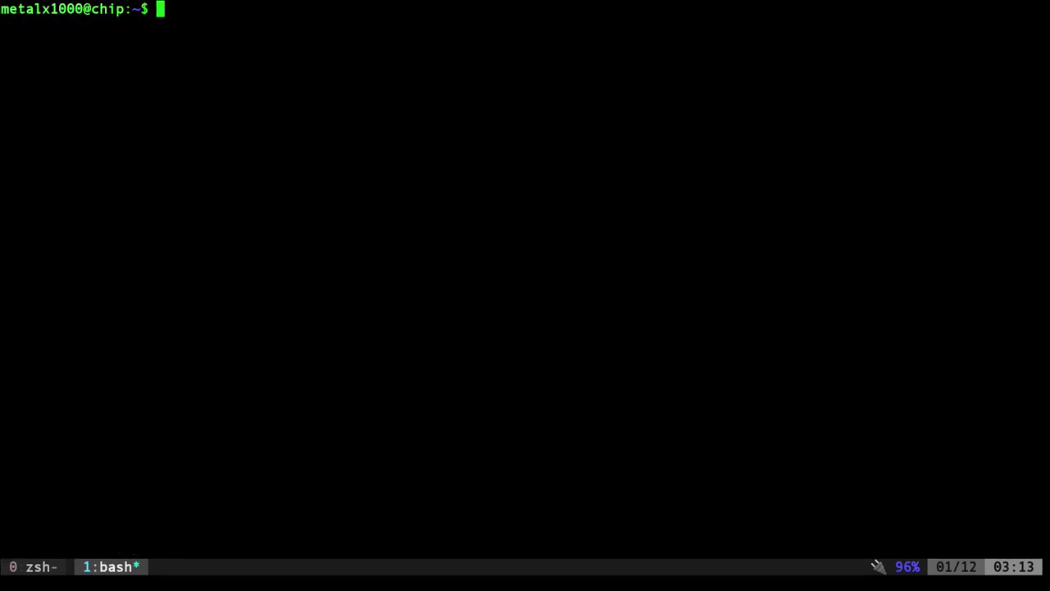
Show a vertical June 2025 calendar with ncal -m after the invalid -n option fails
text(ncal)
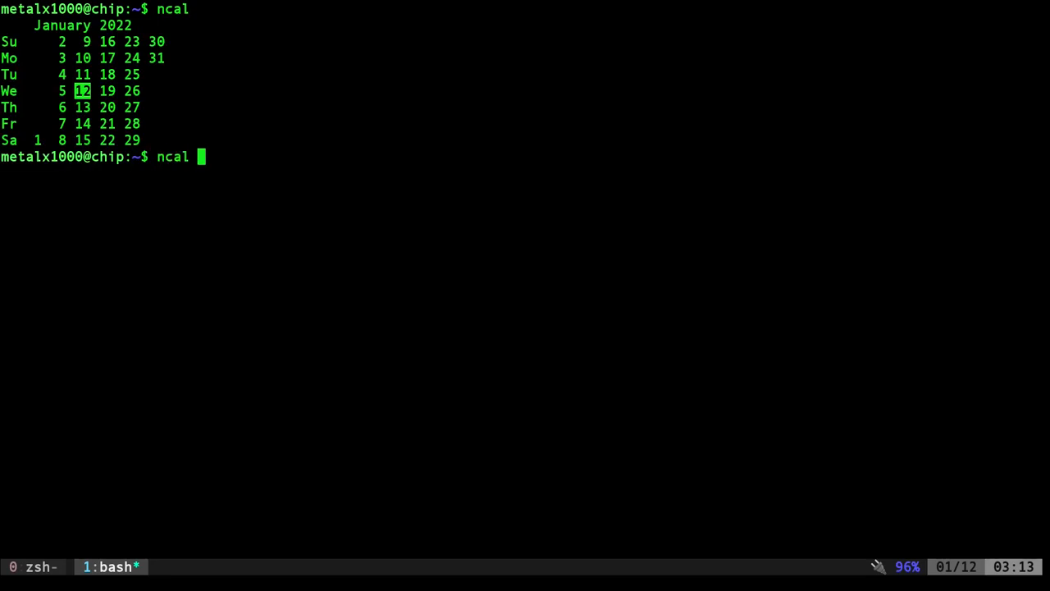
text(-n june)
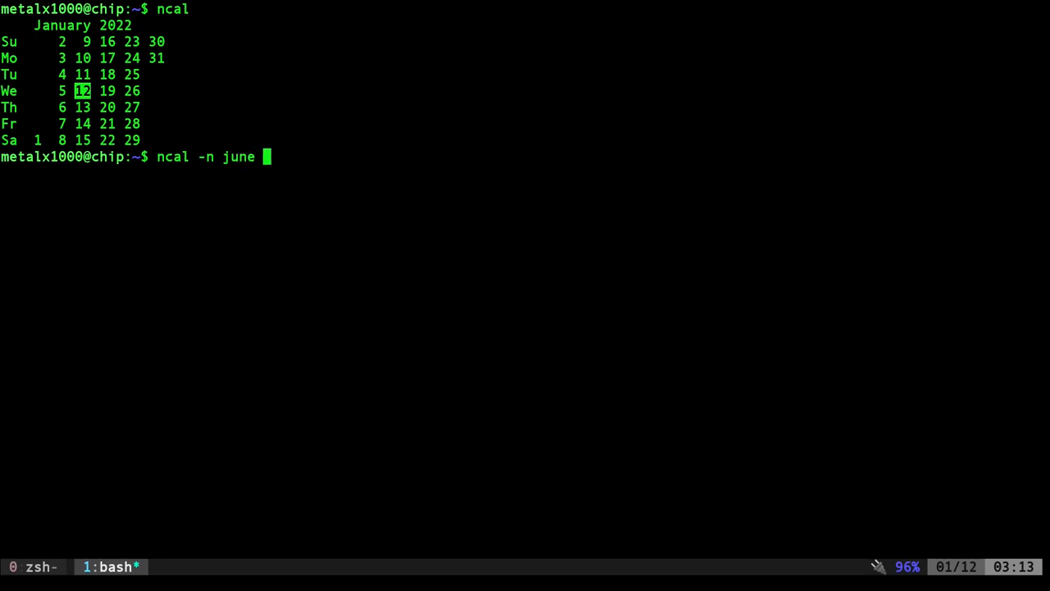
text(2025)
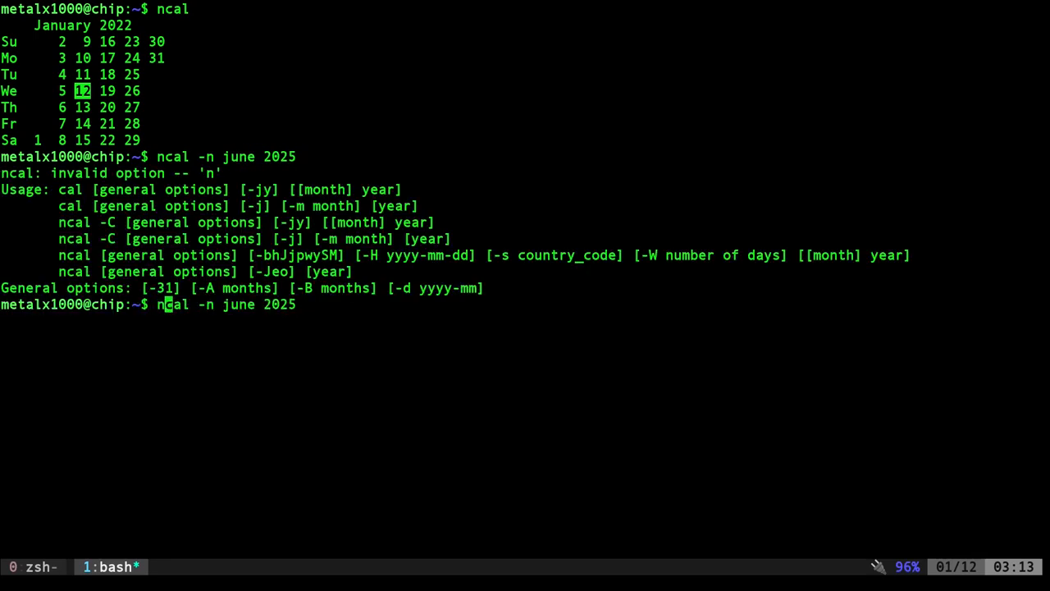
text(m)
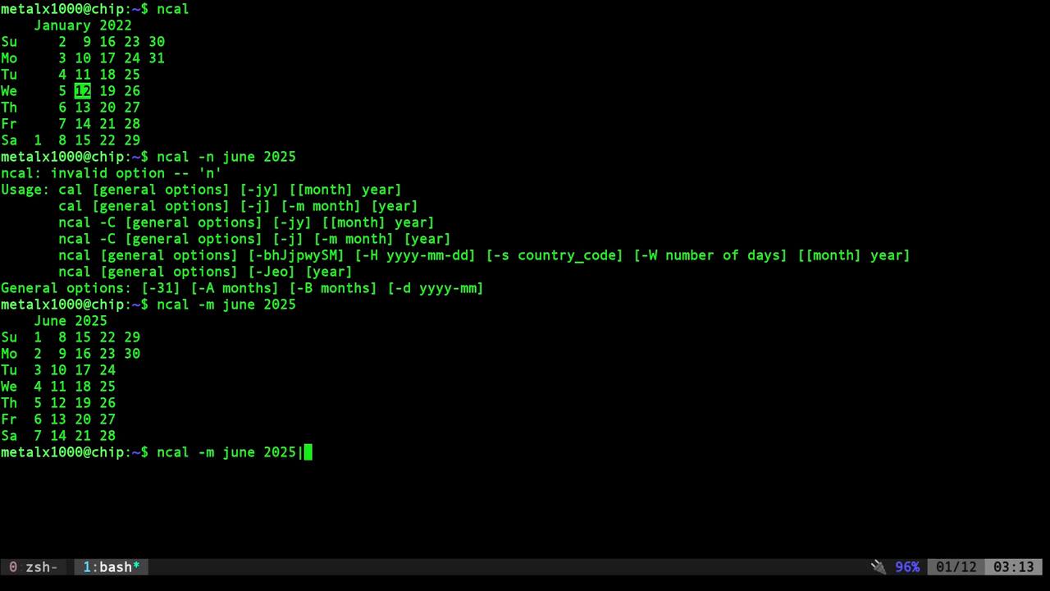
Filter the June 2025 vertical calendar to its Sunday row with grep "^Su"
text(grep)
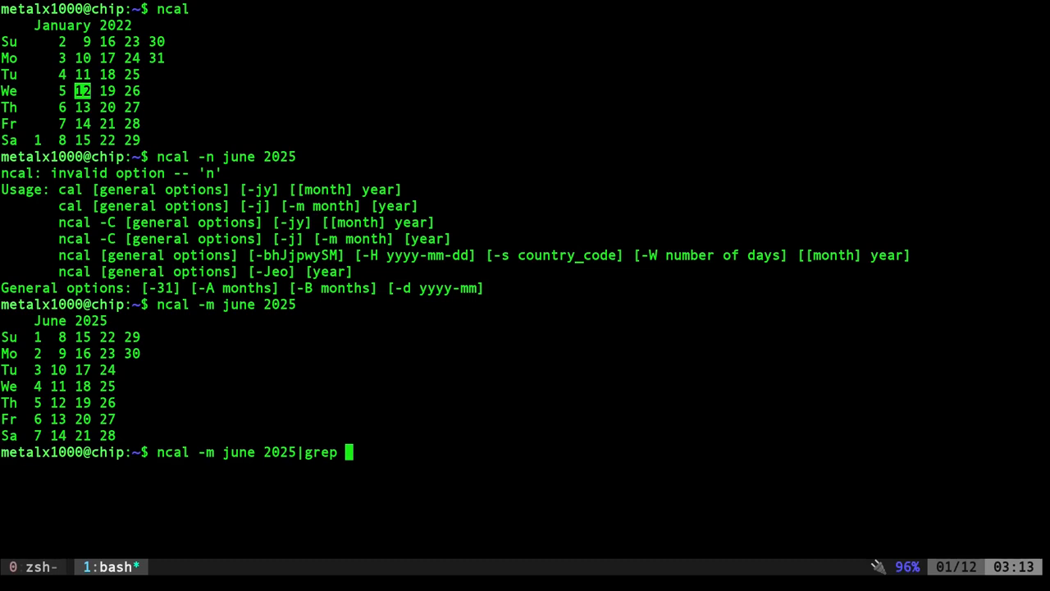
text(")
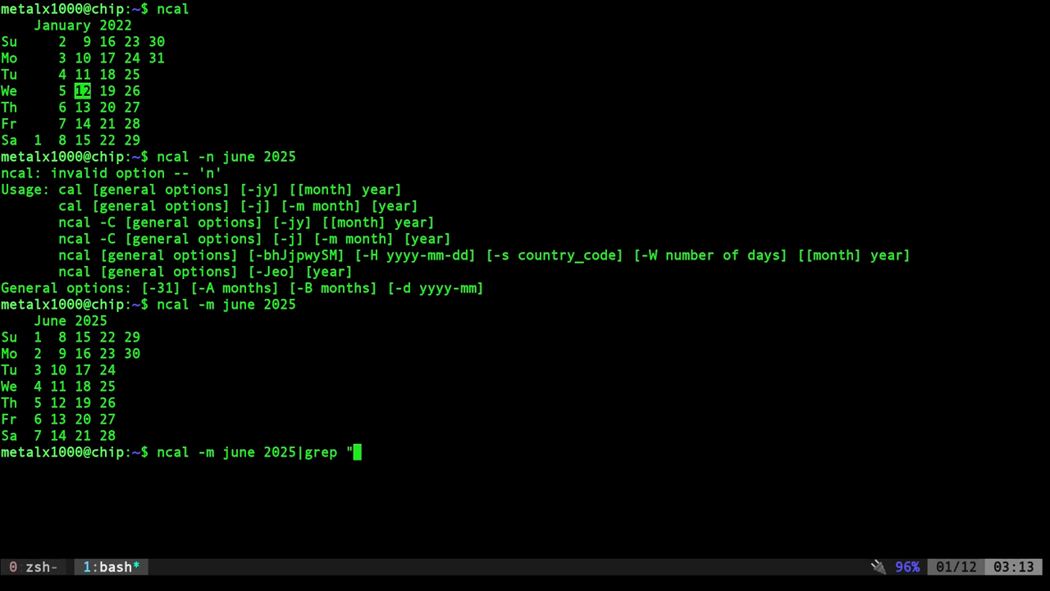
text(^Su)
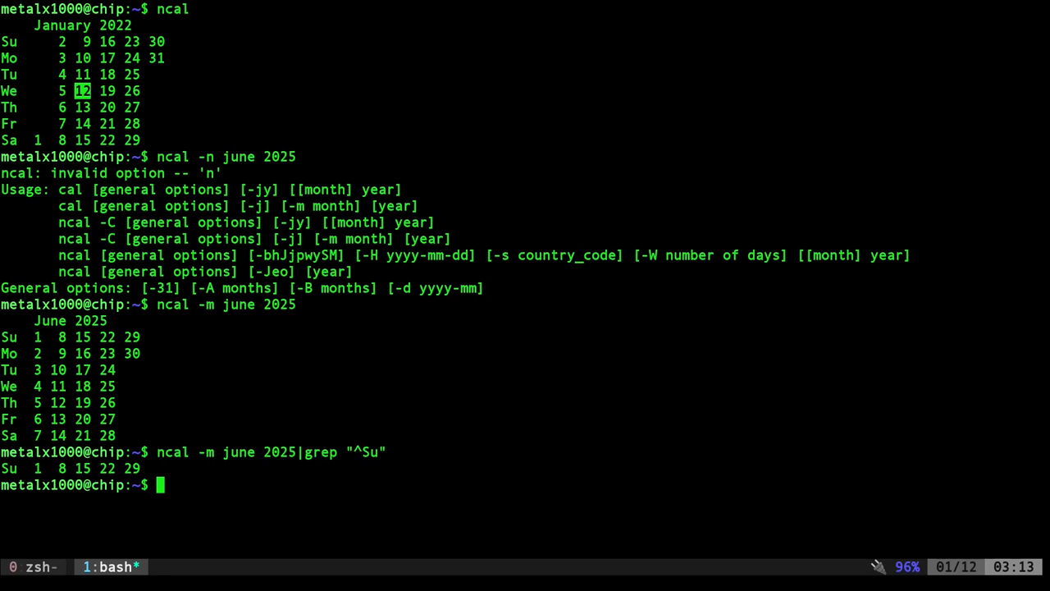
Extend the pipeline with awk '{print $4}' to print Father's Day, 15
text(ncal -m june 2025|grep "^Su"|)
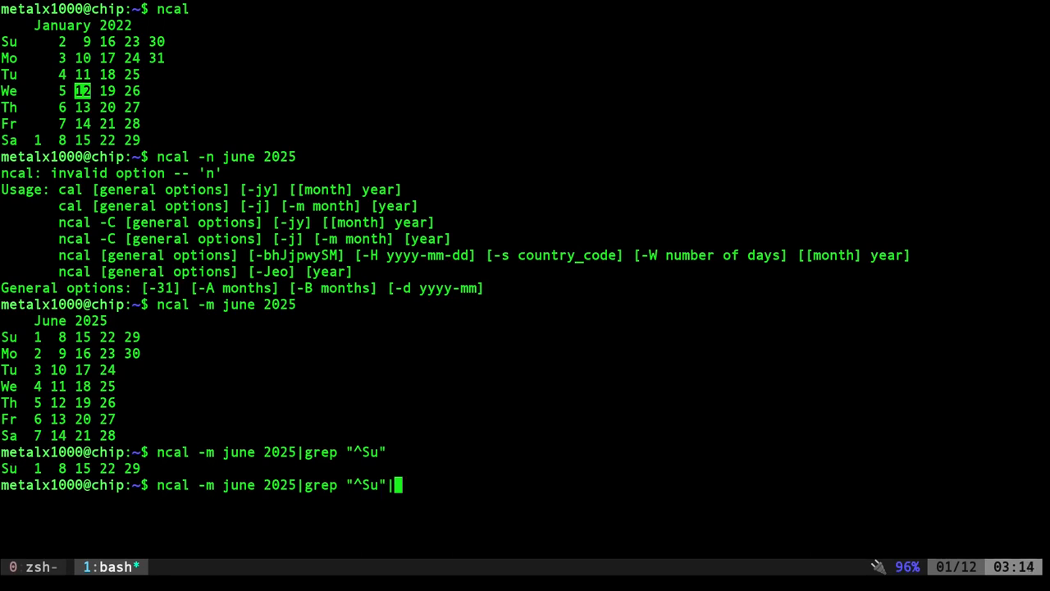
text(awk '{}')
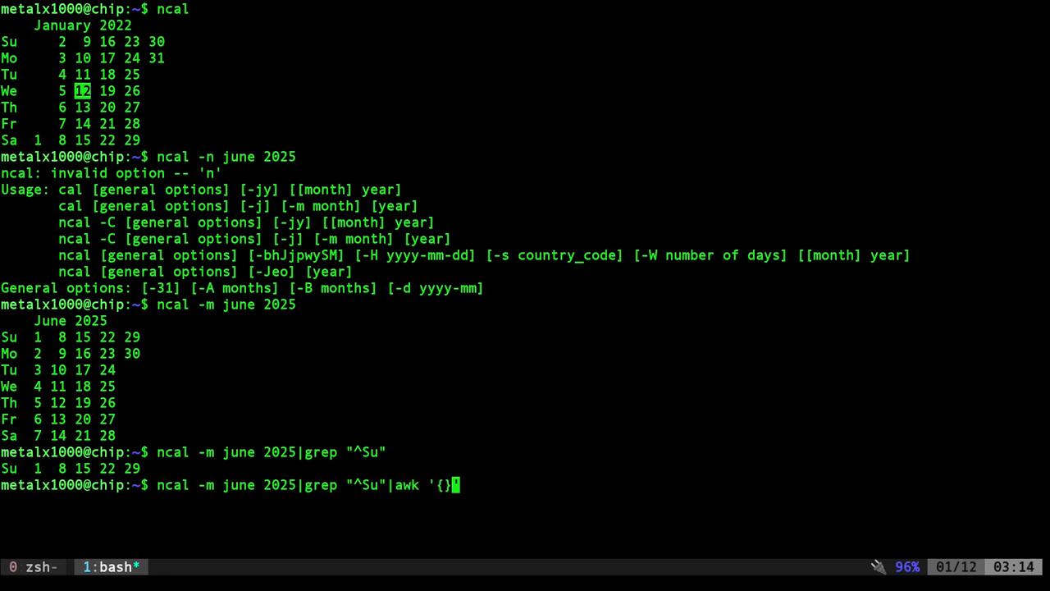
text(print)
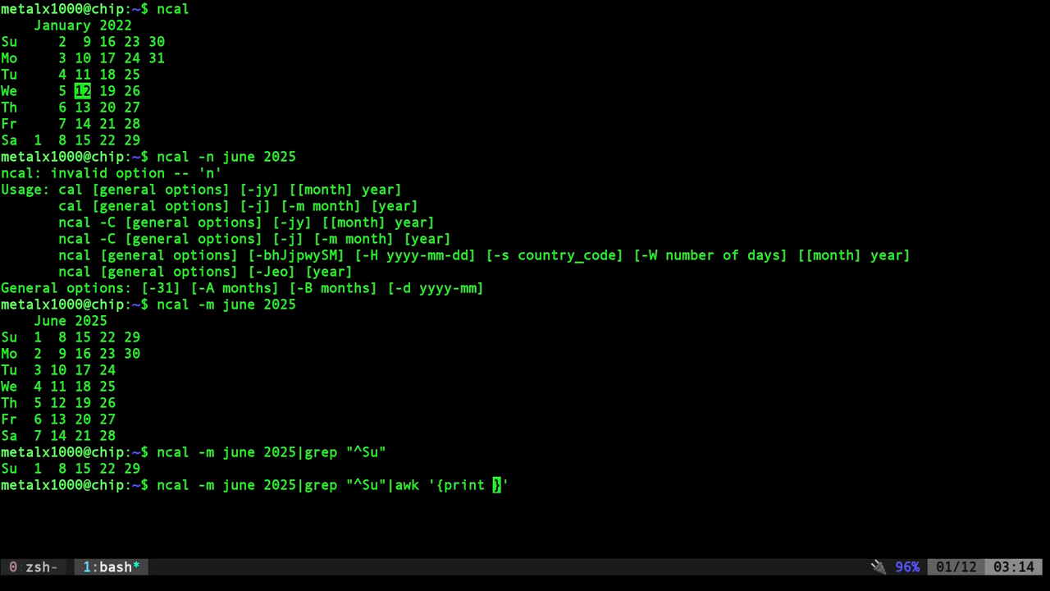
text($4)
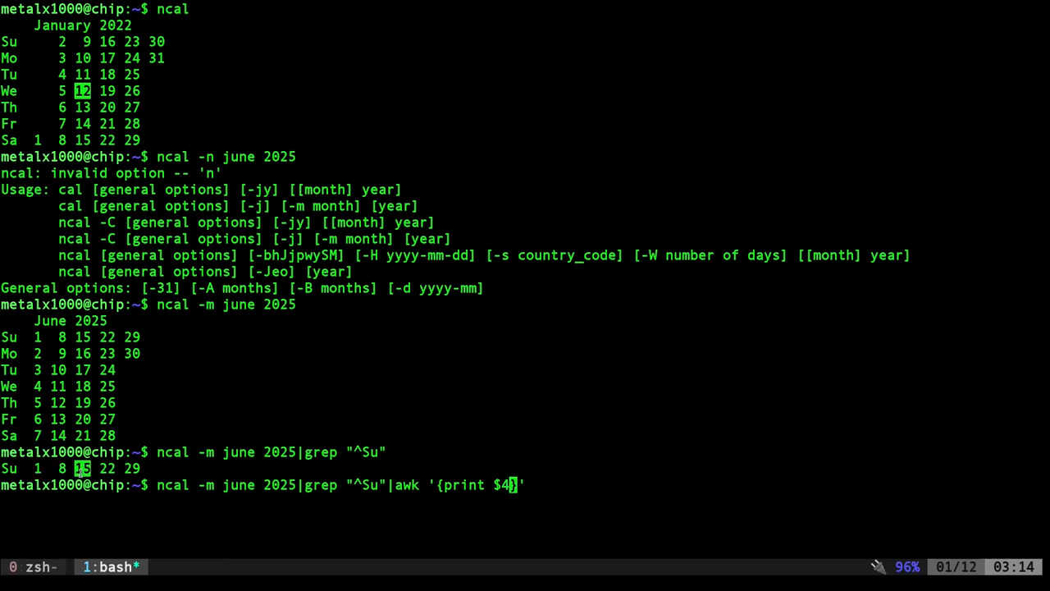
mouse_move(112, 520)
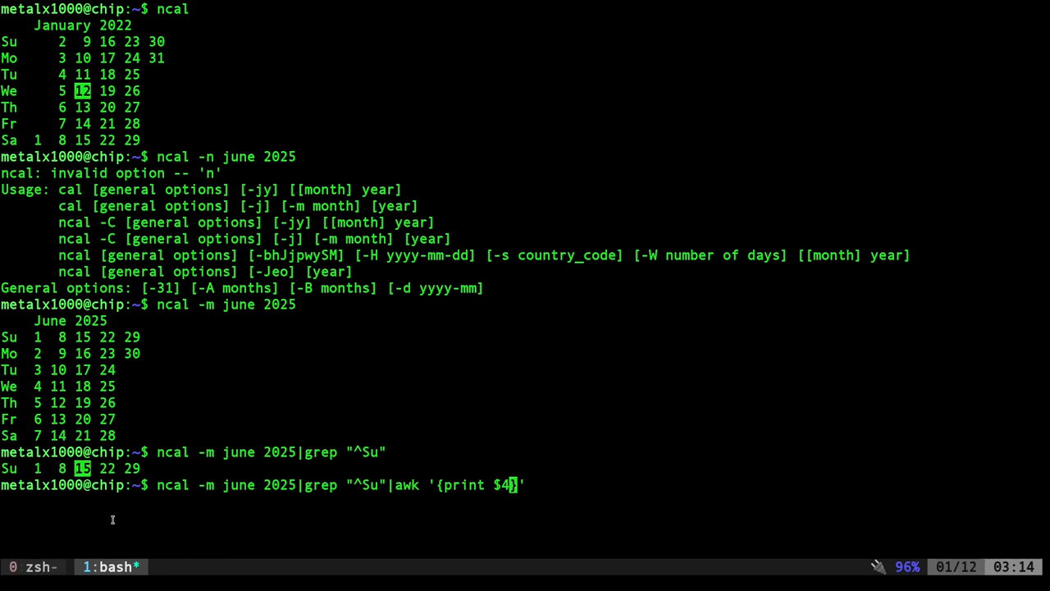
key(Enter)
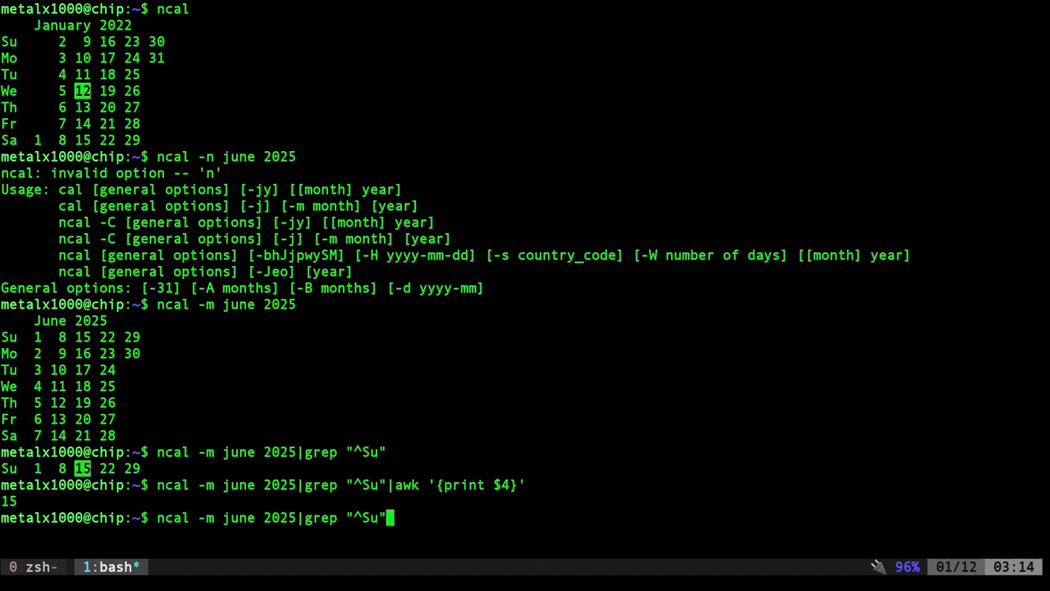
Edit recalled calendar pipelines for Easter 2030 and Mother's Day, then run plain calendar
text(calendar -t 300301 -A90|grep "Easter Sunday"|head -n1|cut -d\* -f1)
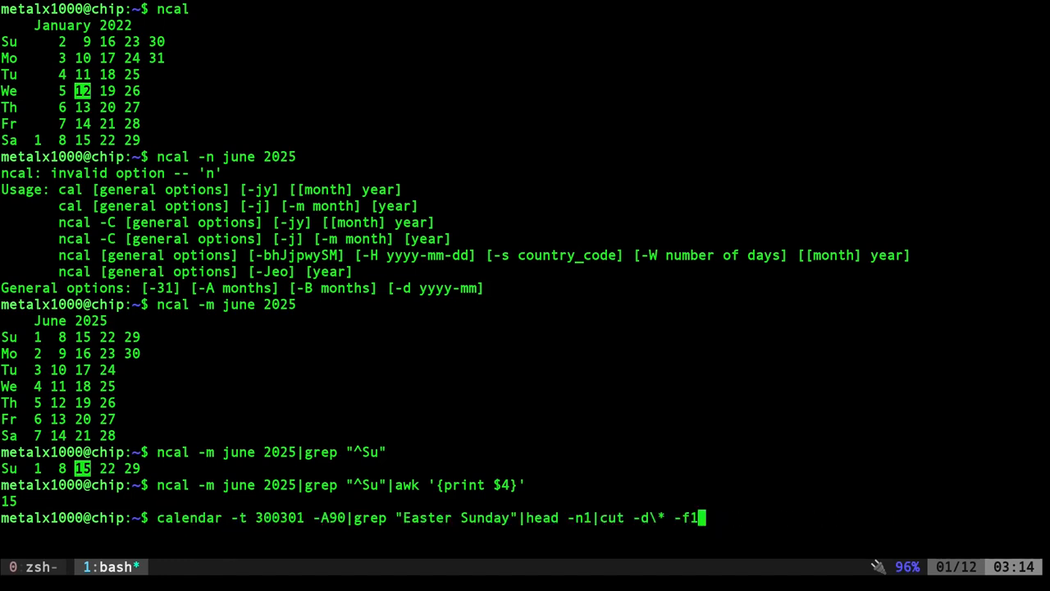
text(calendar -t 250501 -A31|grep "Mother"|grep "Sunday")
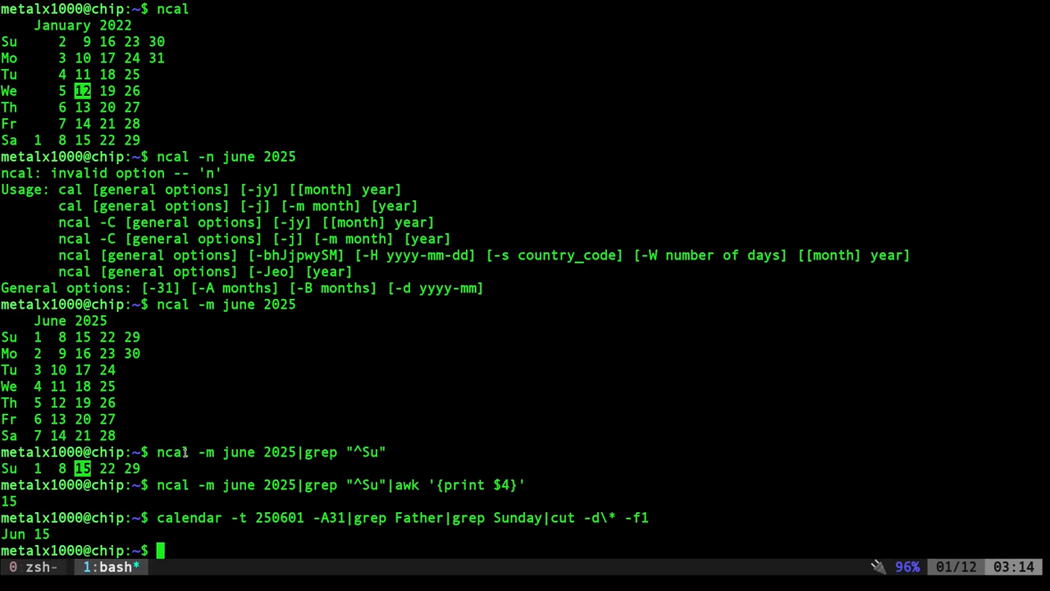
text(calendar)
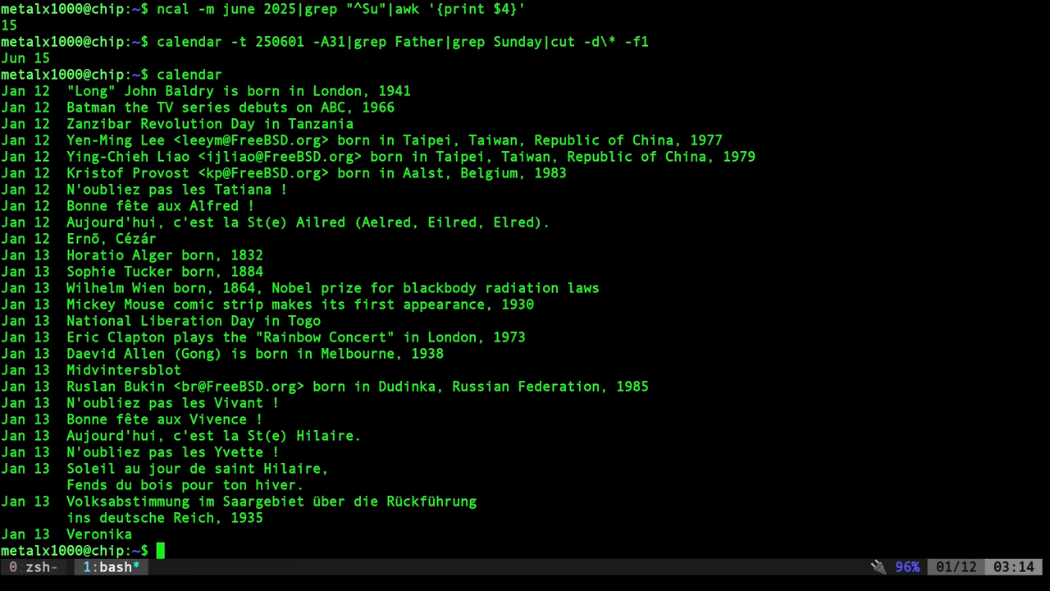
mouse_move(236, 451)
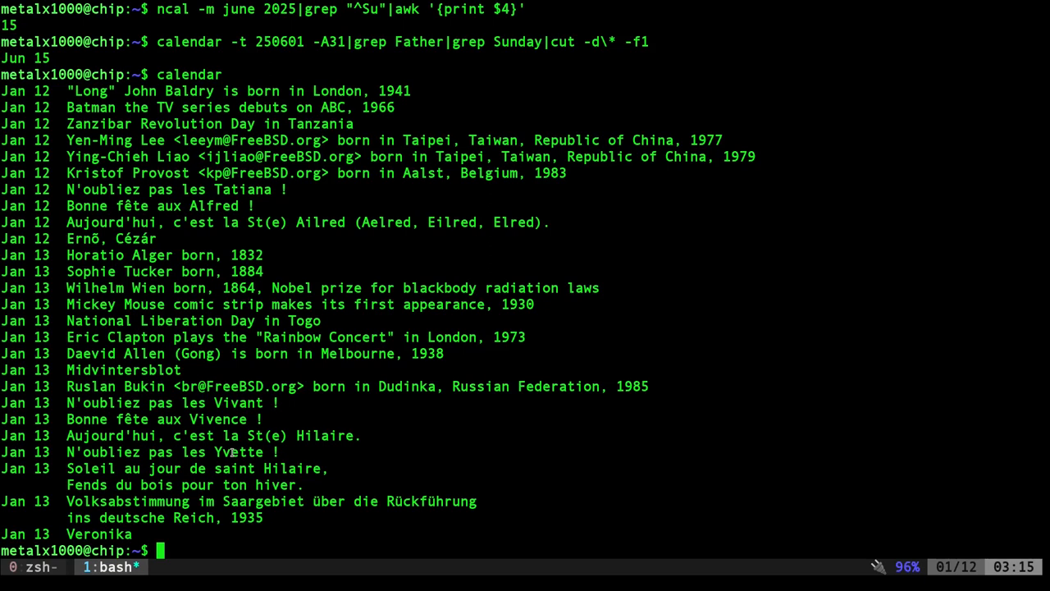